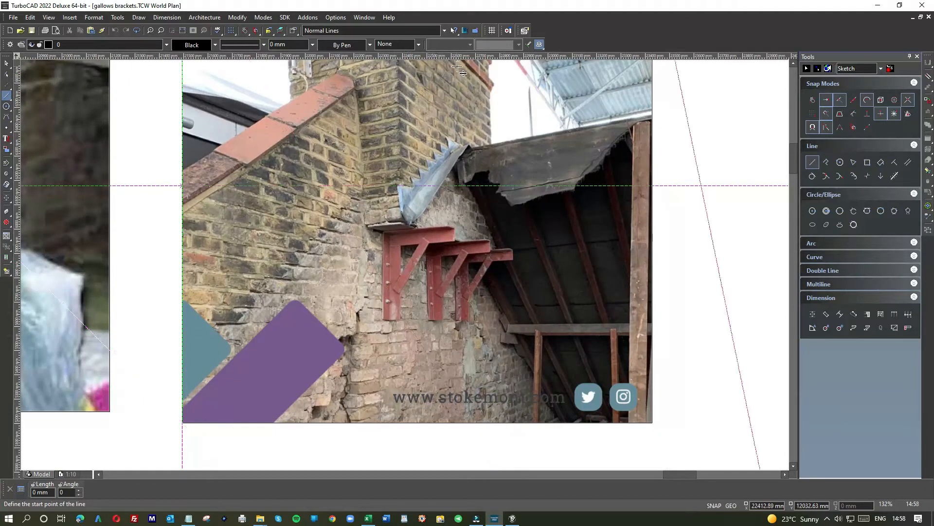
pyautogui.moveTo(379, 214)
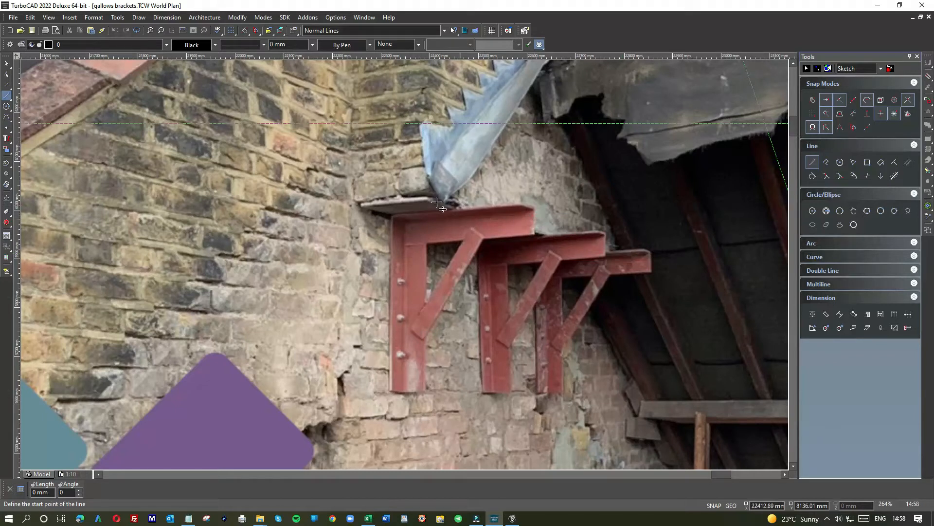
pyautogui.moveTo(429, 194)
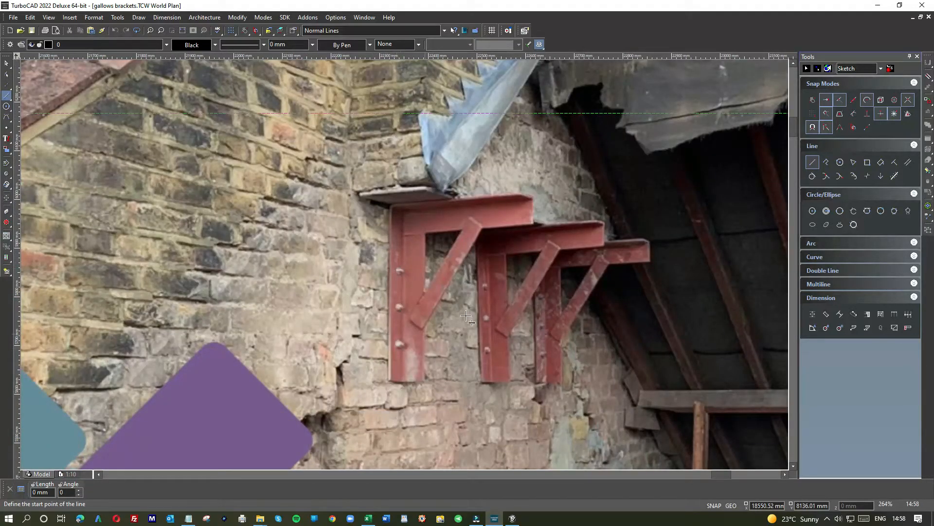
pyautogui.moveTo(502, 309)
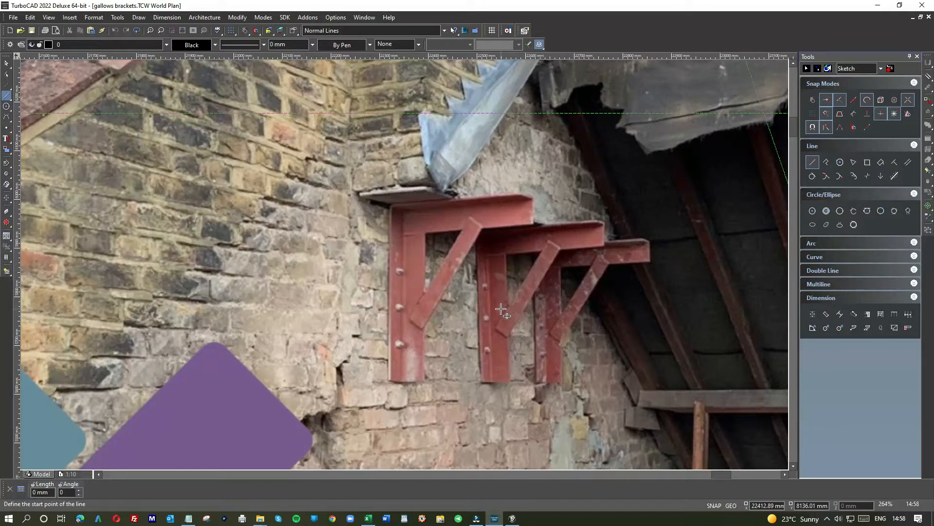
pyautogui.moveTo(450, 309)
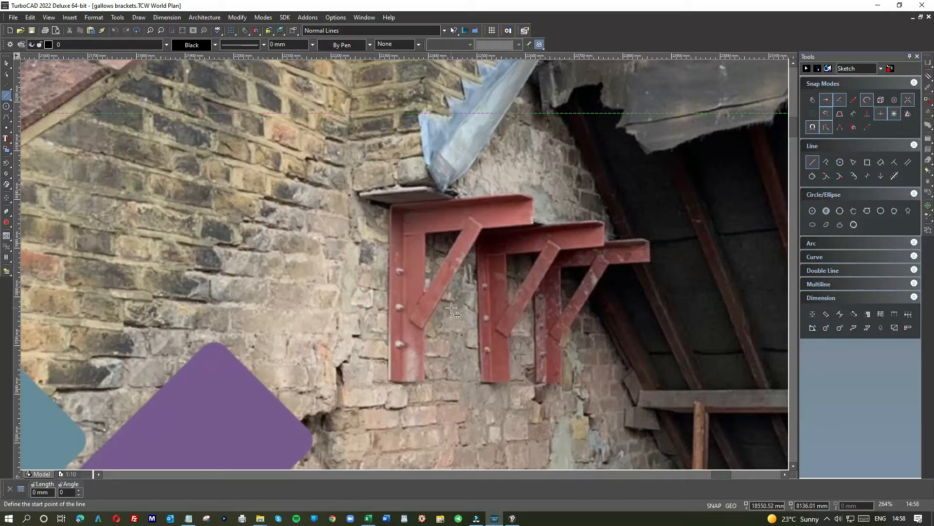
pyautogui.moveTo(453, 308)
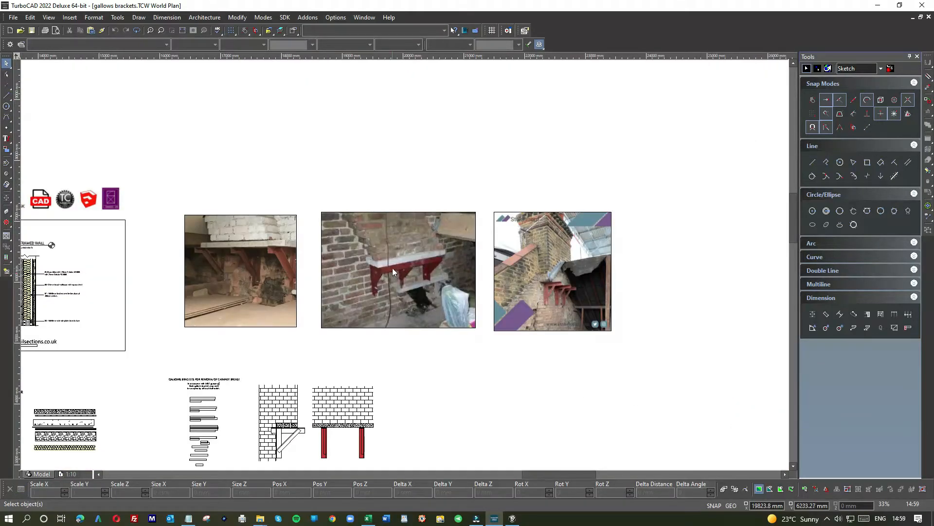
# - Scroll the sheet between the notes list and the right-hand elevation with the red brackets
pyautogui.click(398, 270)
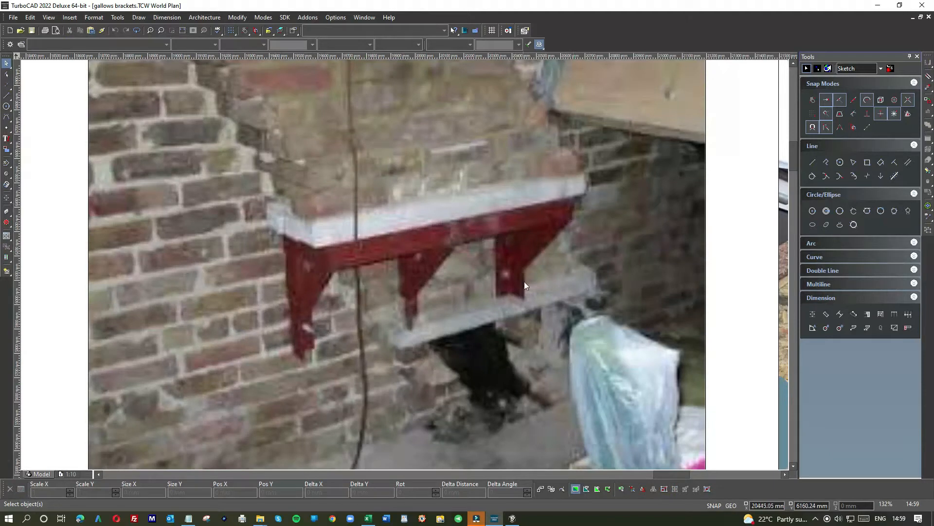
pyautogui.moveTo(547, 216)
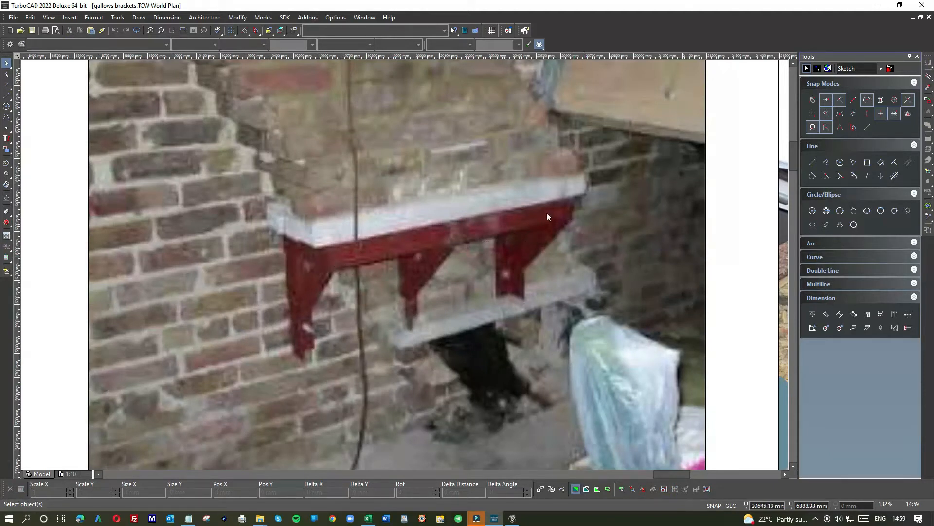
pyautogui.moveTo(505, 257)
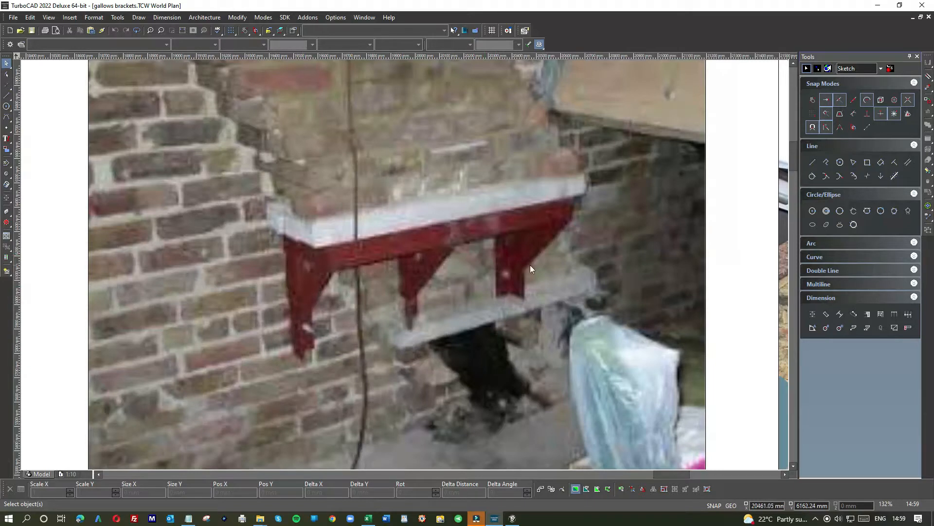
pyautogui.moveTo(482, 267)
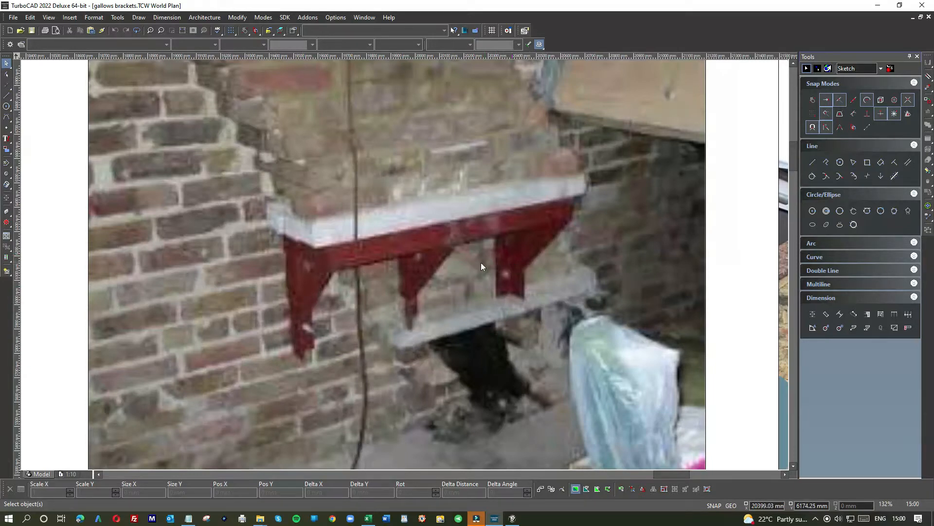
pyautogui.moveTo(293, 264)
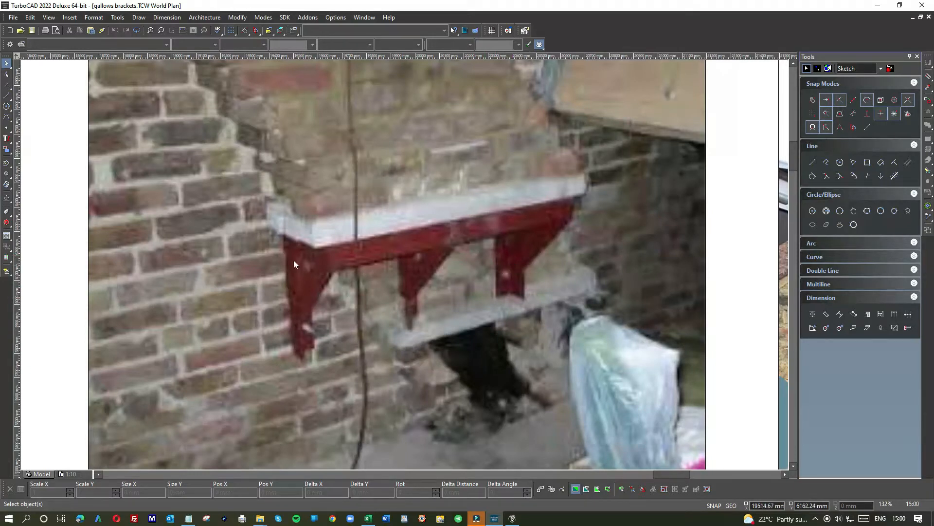
pyautogui.moveTo(556, 198)
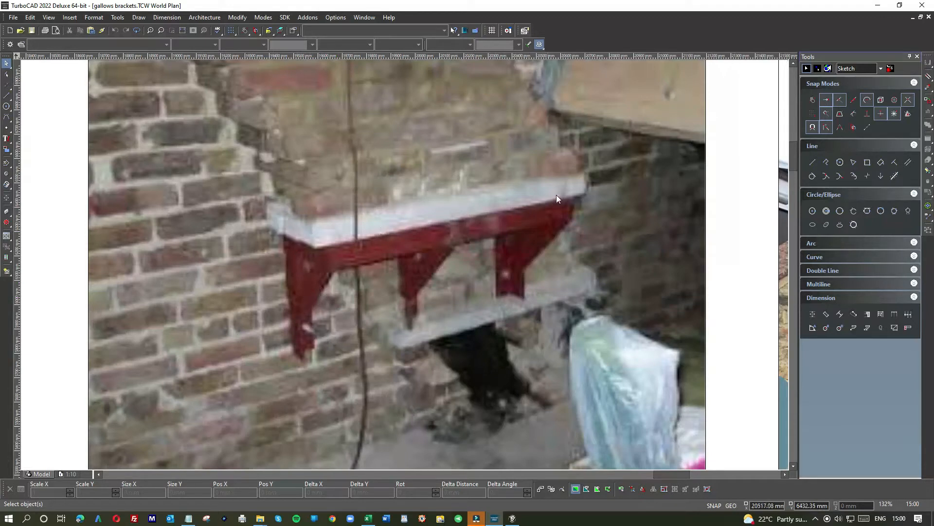
pyautogui.moveTo(302, 241)
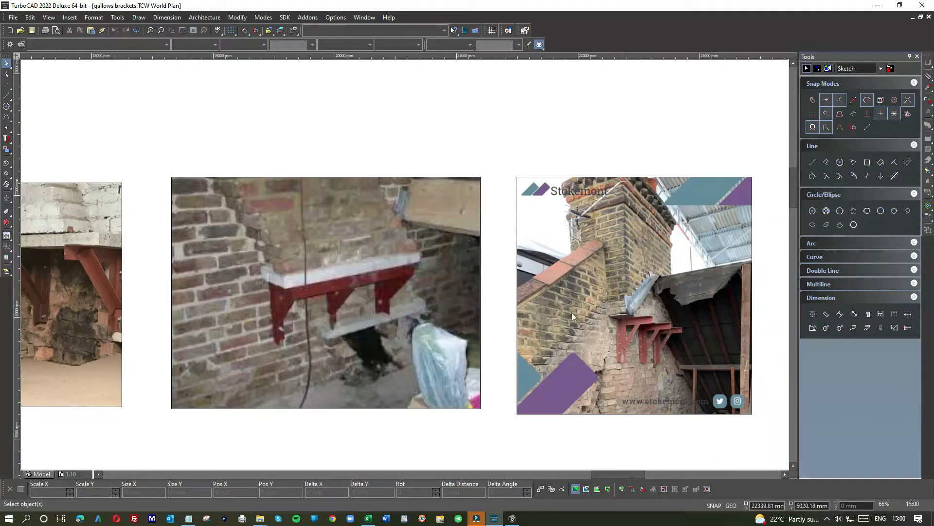
pyautogui.scroll(-3)
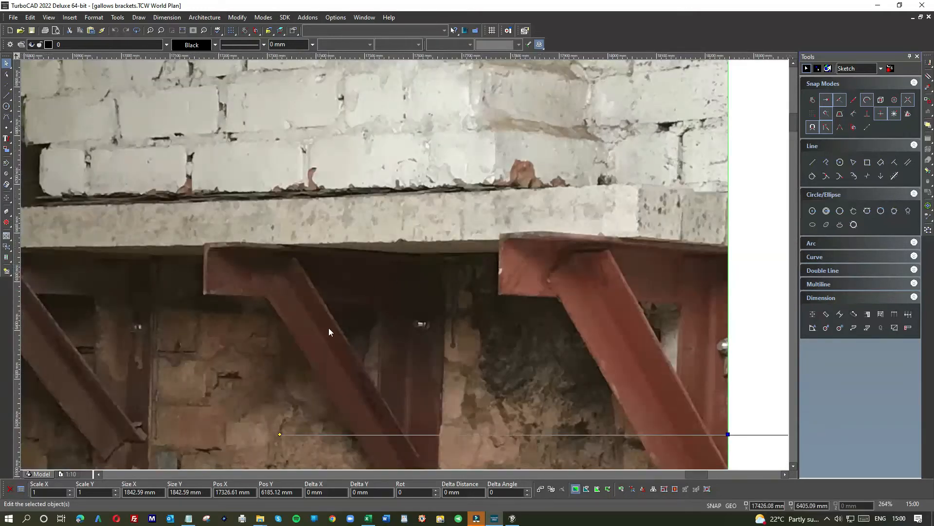
pyautogui.scroll(-3)
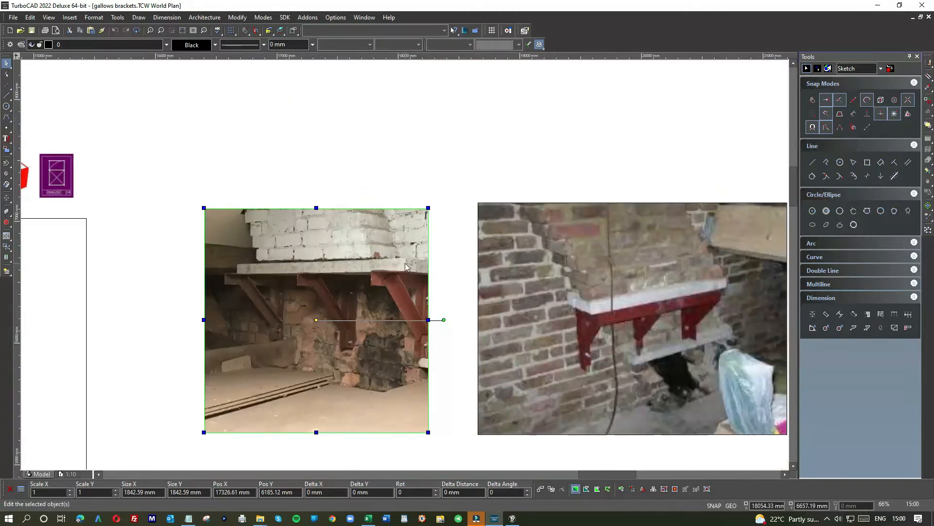
pyautogui.moveTo(351, 301)
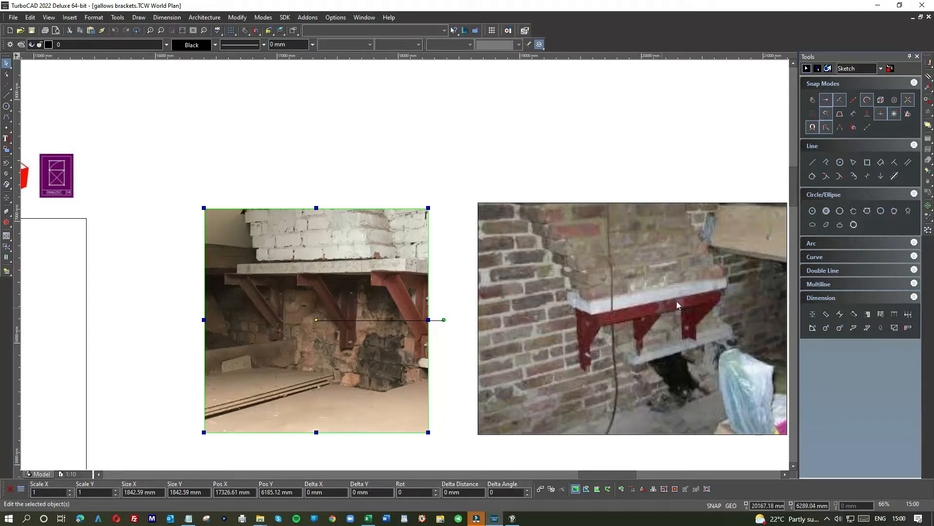
pyautogui.scroll(-3)
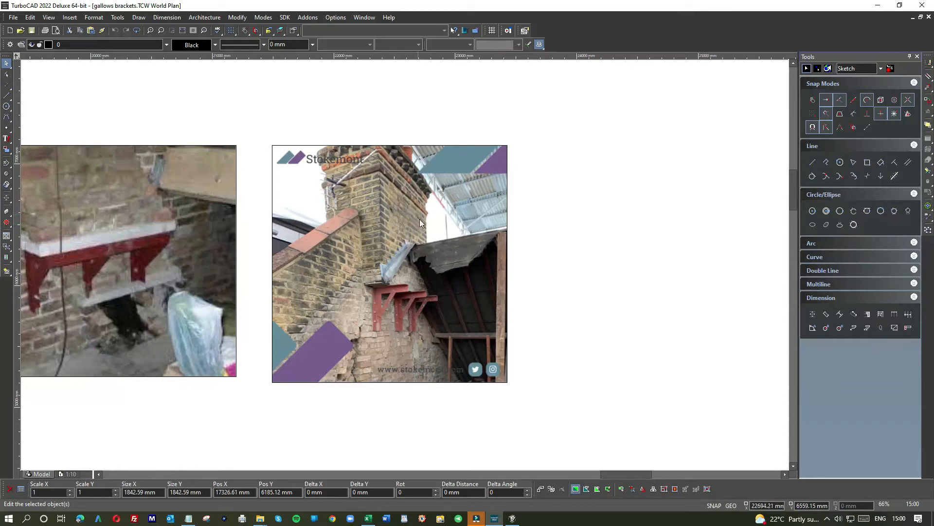
pyautogui.moveTo(427, 230)
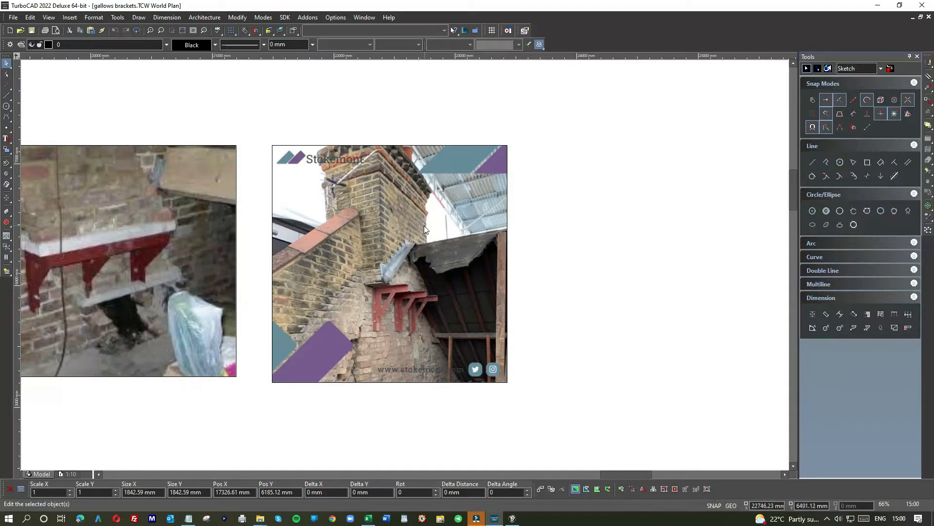
pyautogui.moveTo(385, 222)
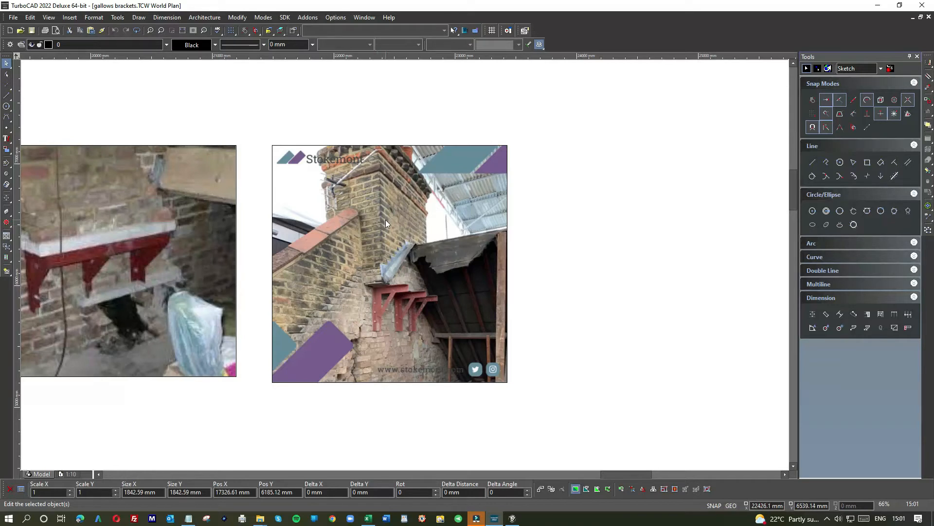
pyautogui.moveTo(371, 286)
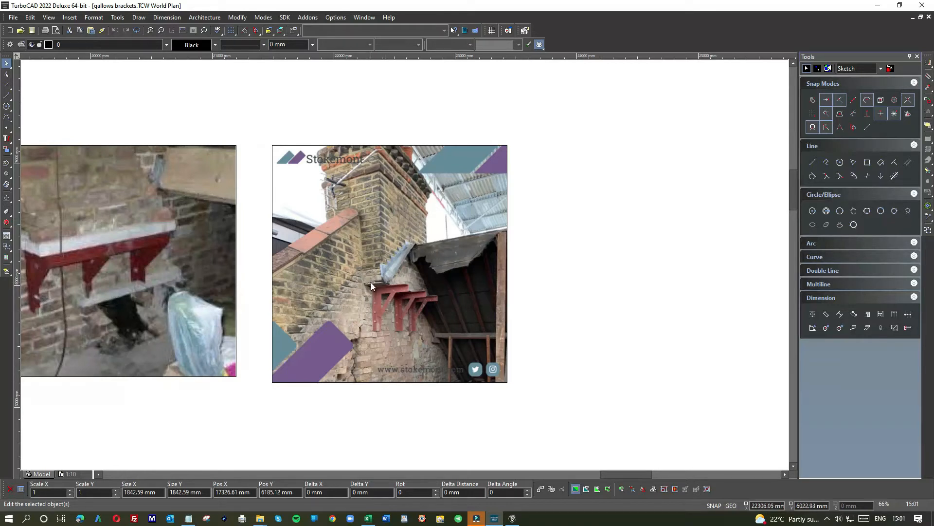
pyautogui.moveTo(408, 224)
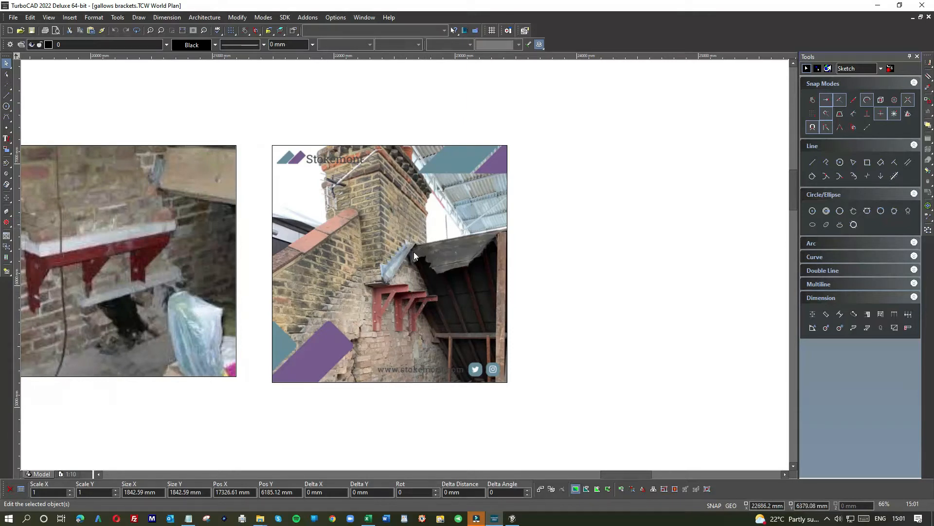
pyautogui.moveTo(402, 291)
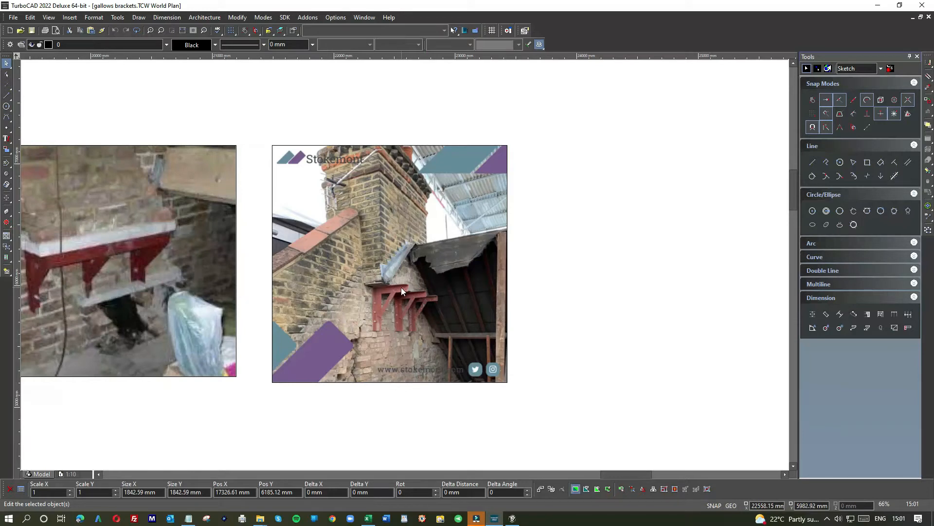
pyautogui.moveTo(338, 272)
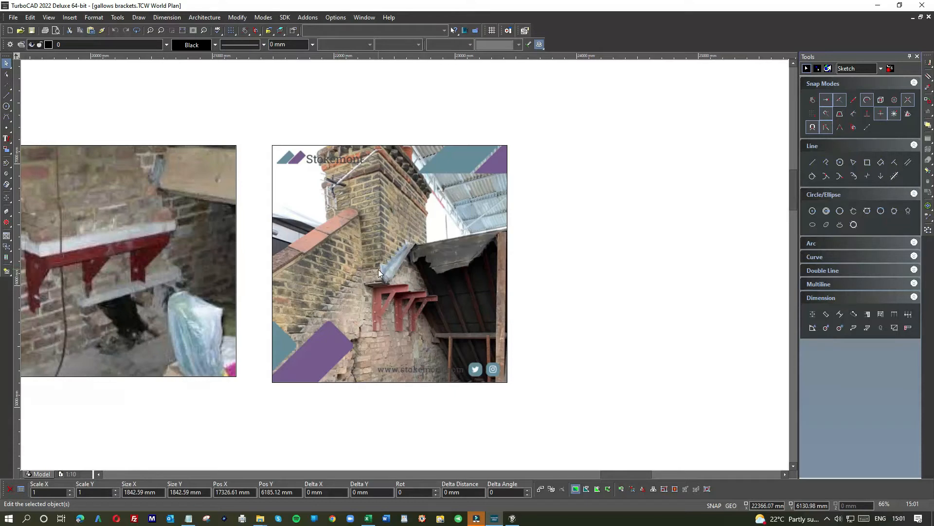
pyautogui.moveTo(368, 282)
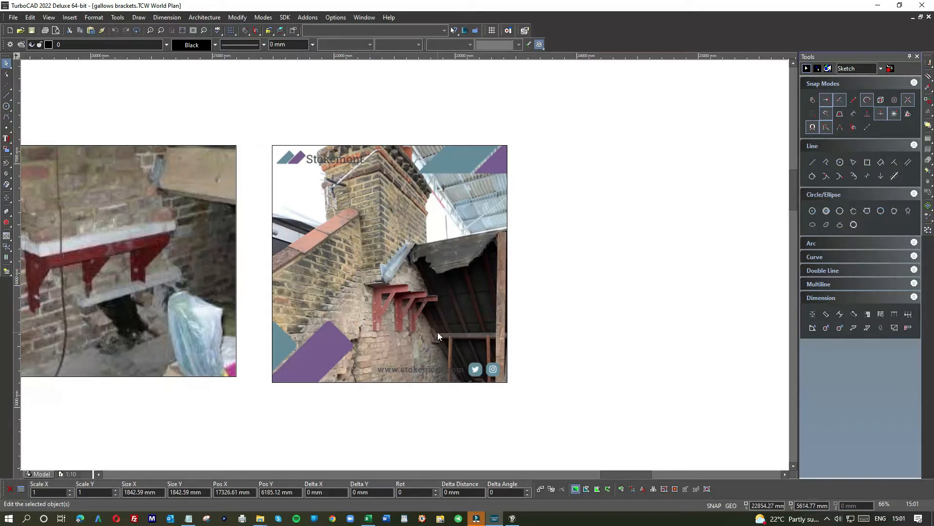
pyautogui.moveTo(370, 279)
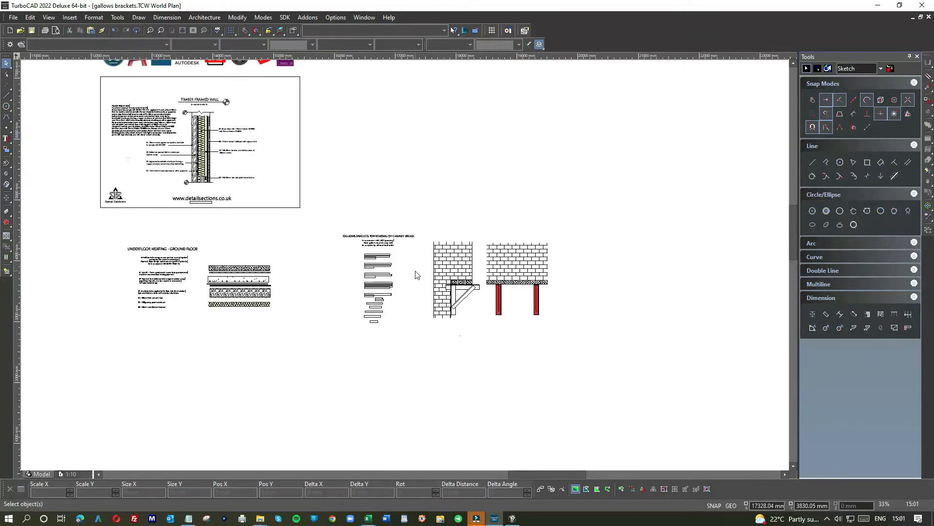
pyautogui.scroll(3)
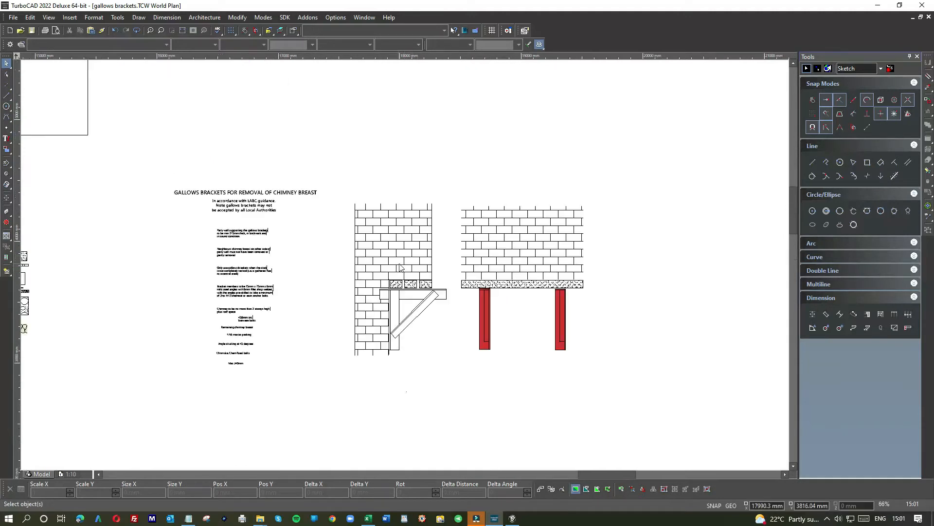
pyautogui.moveTo(435, 254)
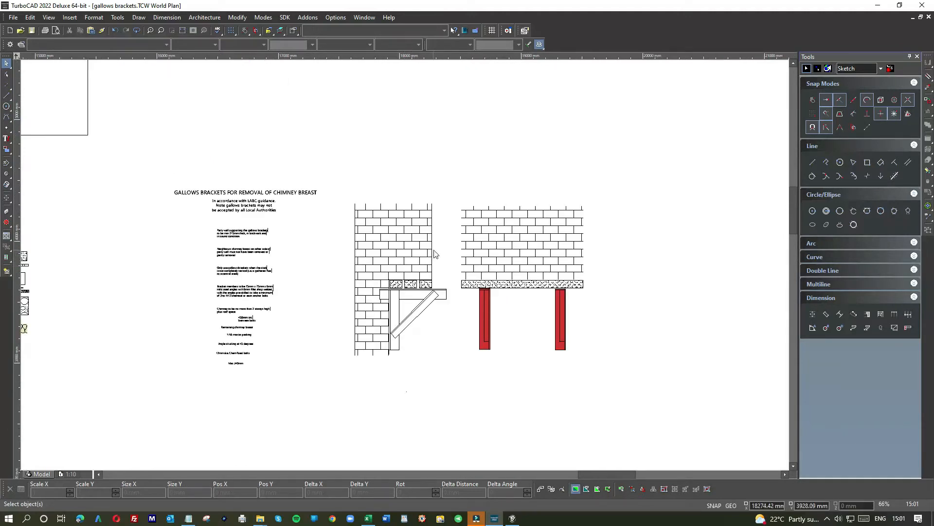
pyautogui.moveTo(494, 235)
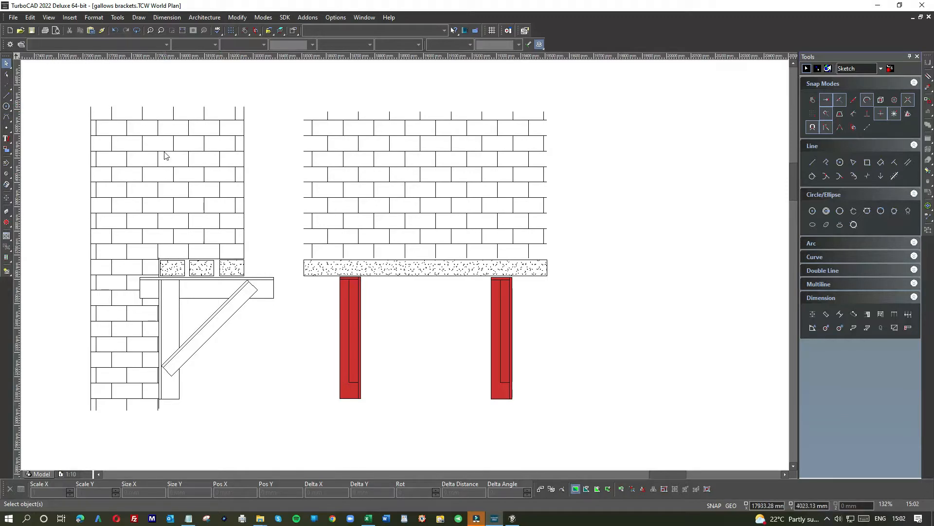
pyautogui.moveTo(243, 157)
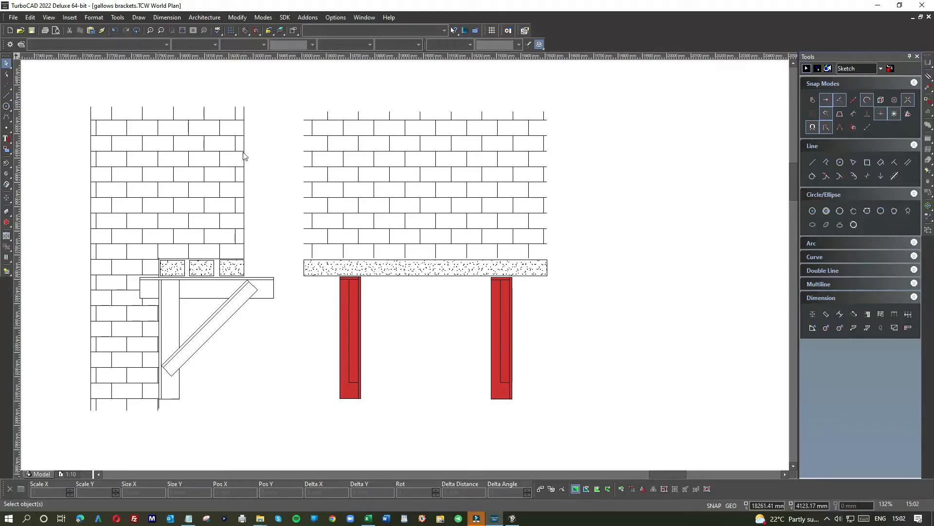
pyautogui.moveTo(159, 158)
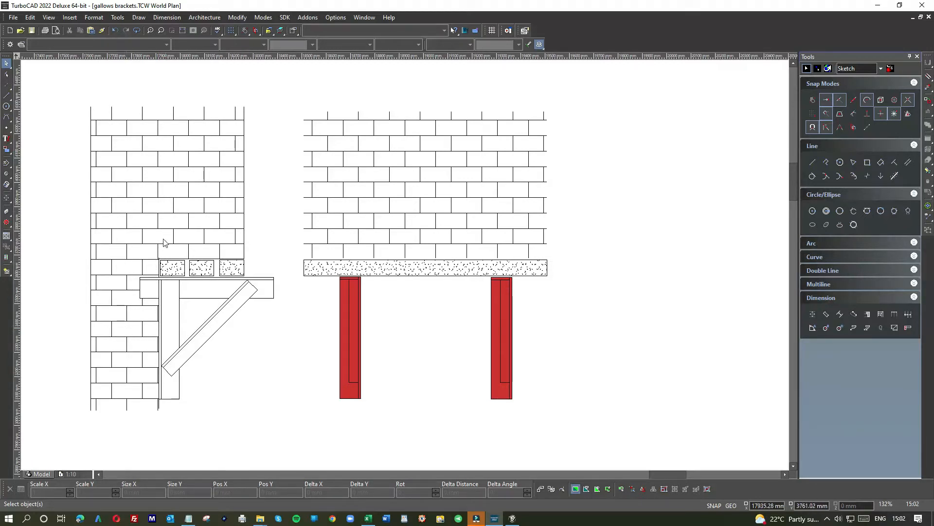
pyautogui.moveTo(157, 233)
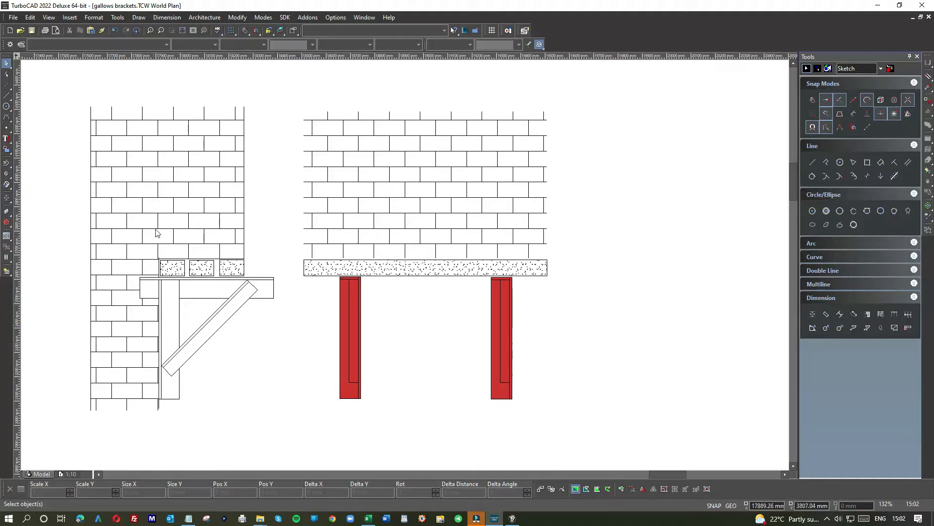
pyautogui.moveTo(181, 236)
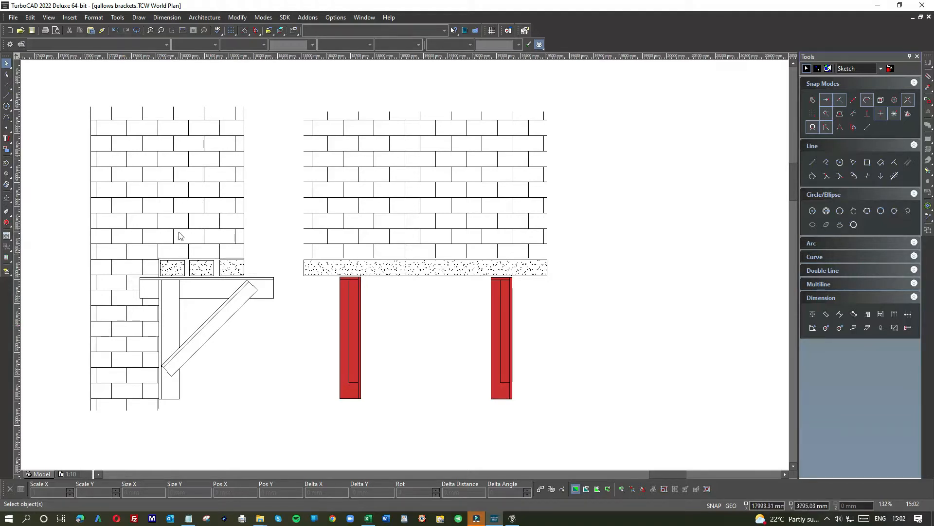
pyautogui.moveTo(208, 375)
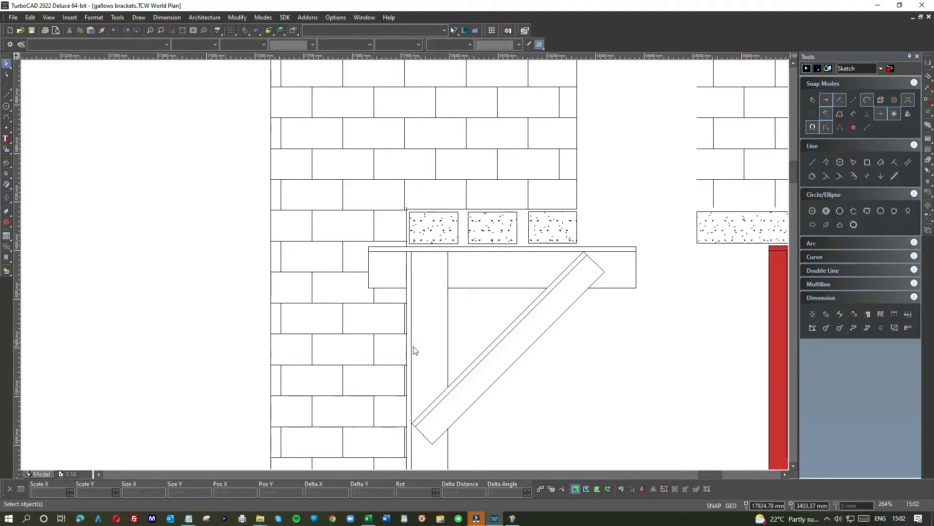
pyautogui.scroll(-3)
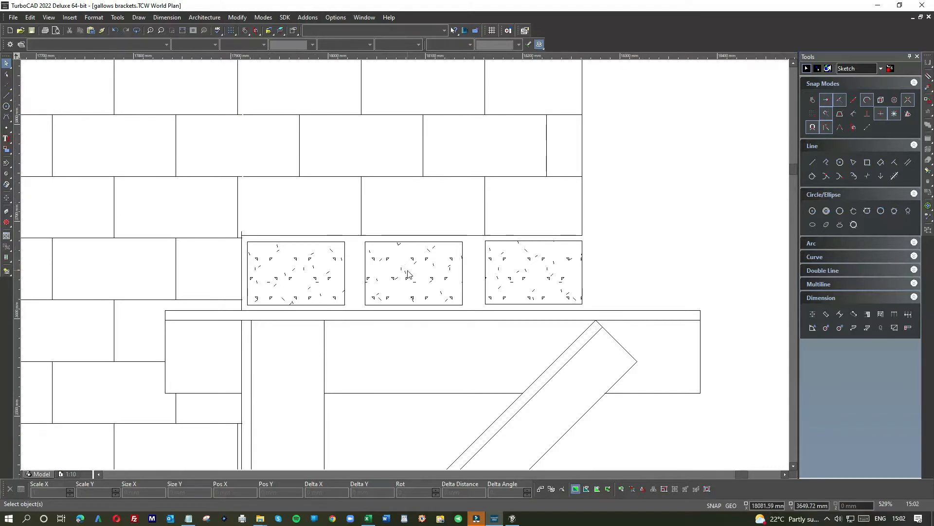
pyautogui.scroll(-3)
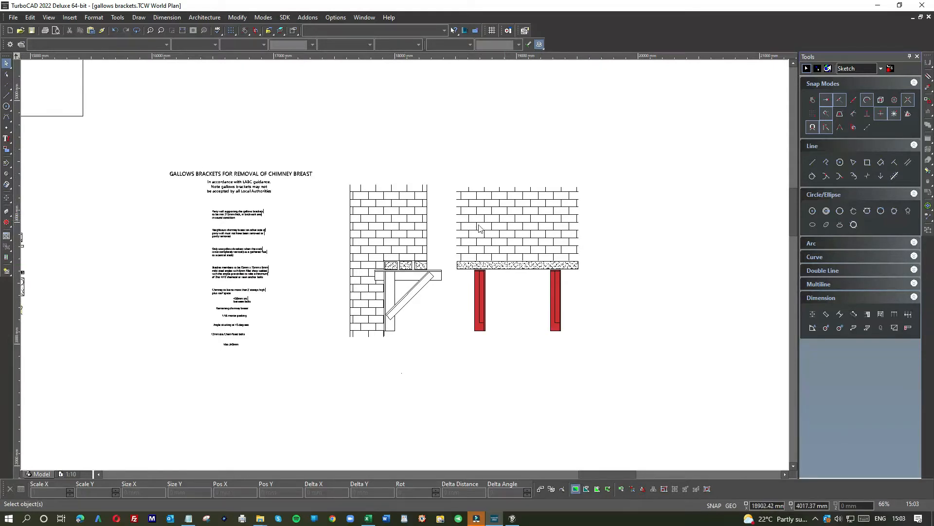
pyautogui.moveTo(475, 231)
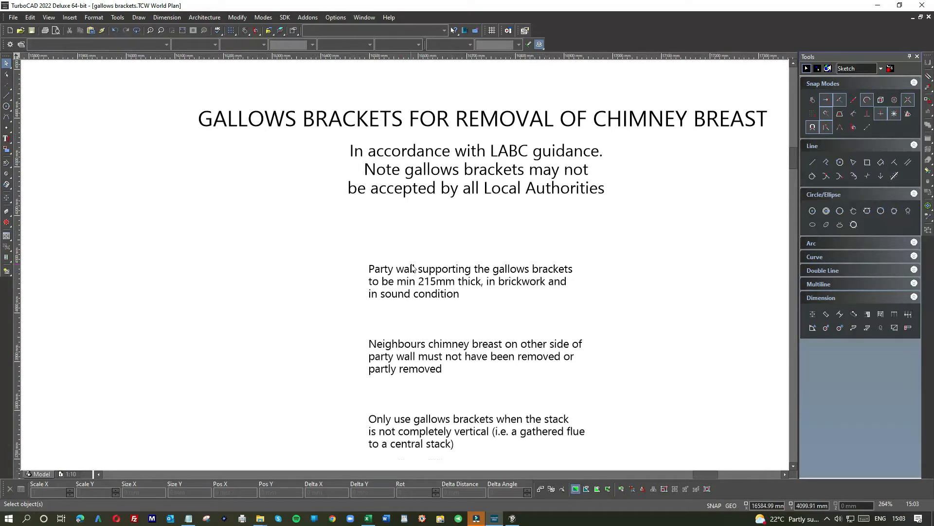
pyautogui.scroll(-3)
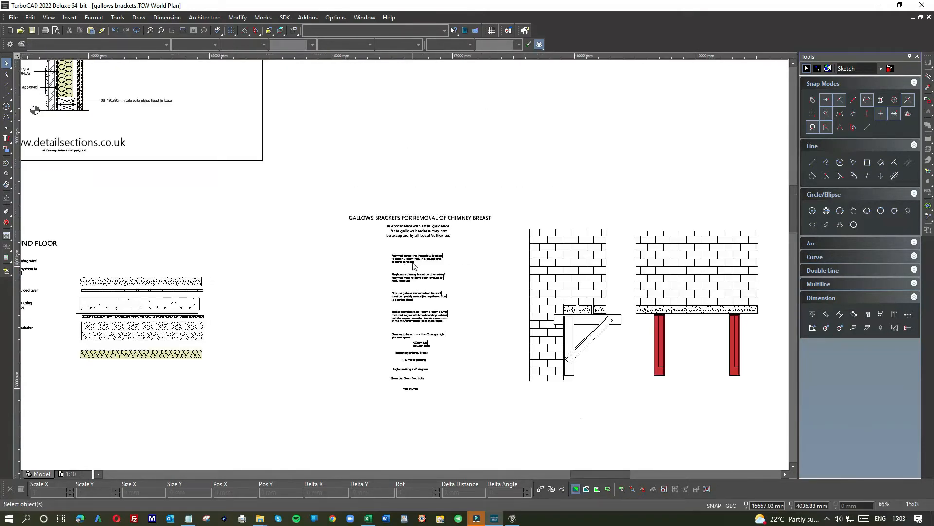
pyautogui.moveTo(432, 280)
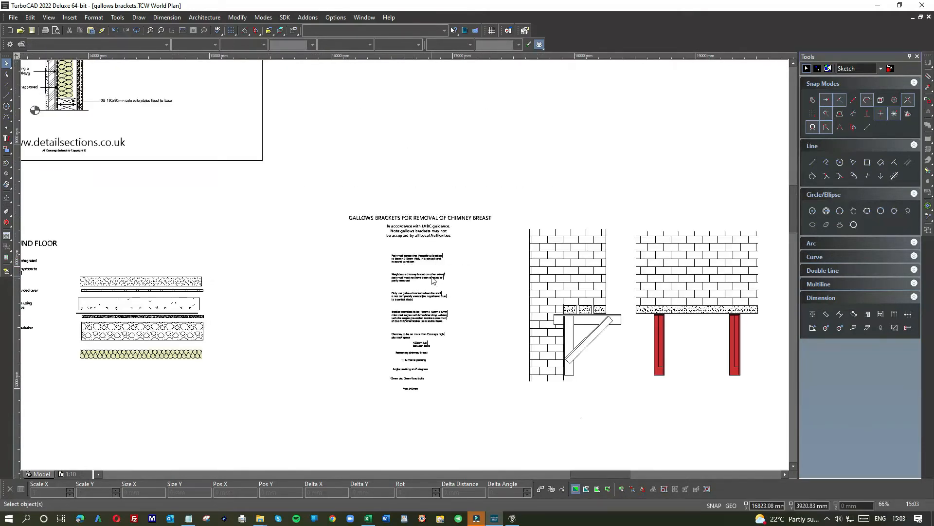
pyautogui.moveTo(741, 219)
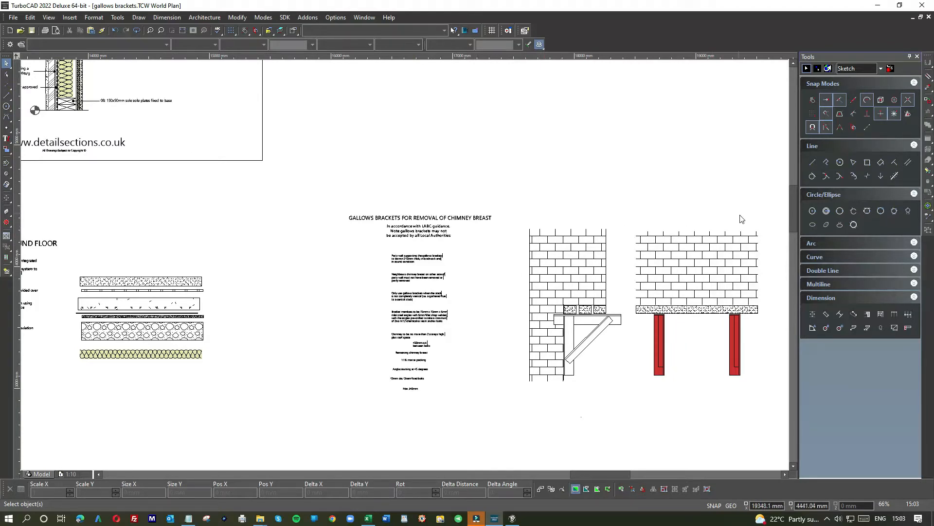
pyautogui.moveTo(668, 287)
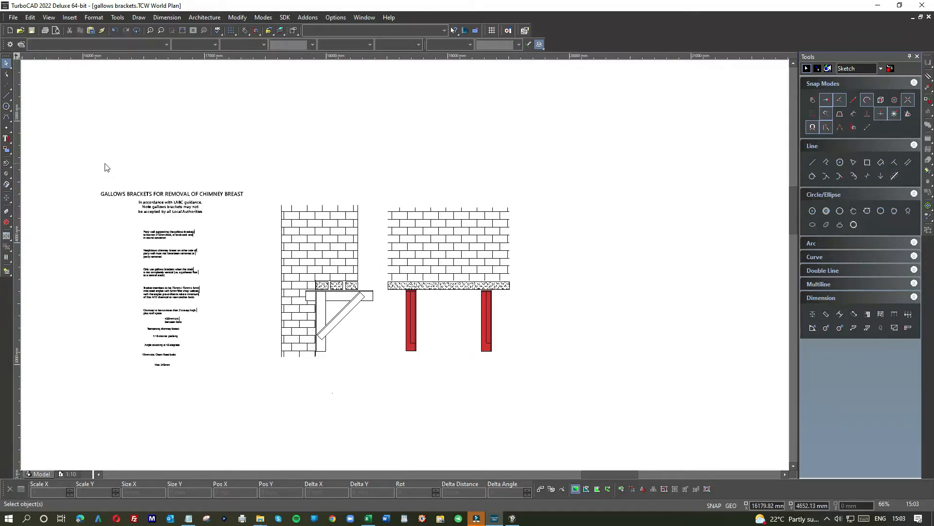
pyautogui.moveTo(97, 169)
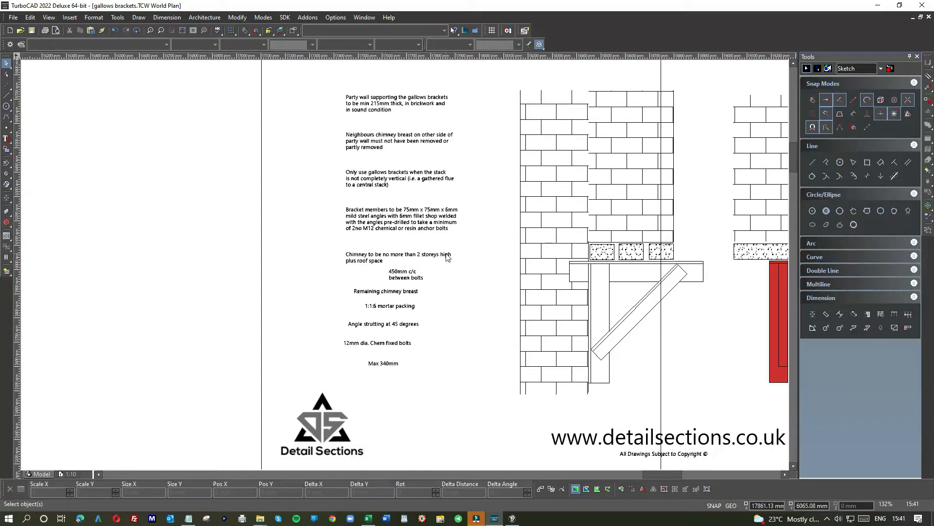
pyautogui.scroll(-3)
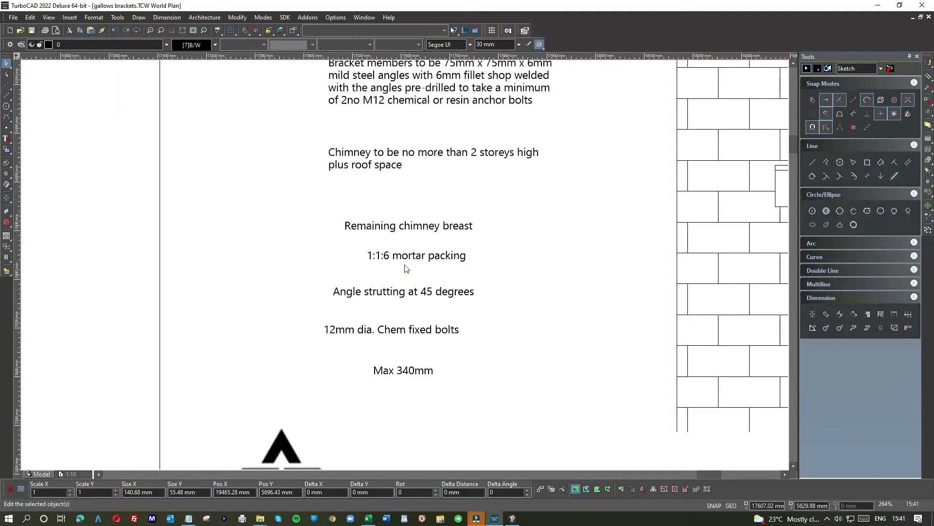
pyautogui.moveTo(420, 263)
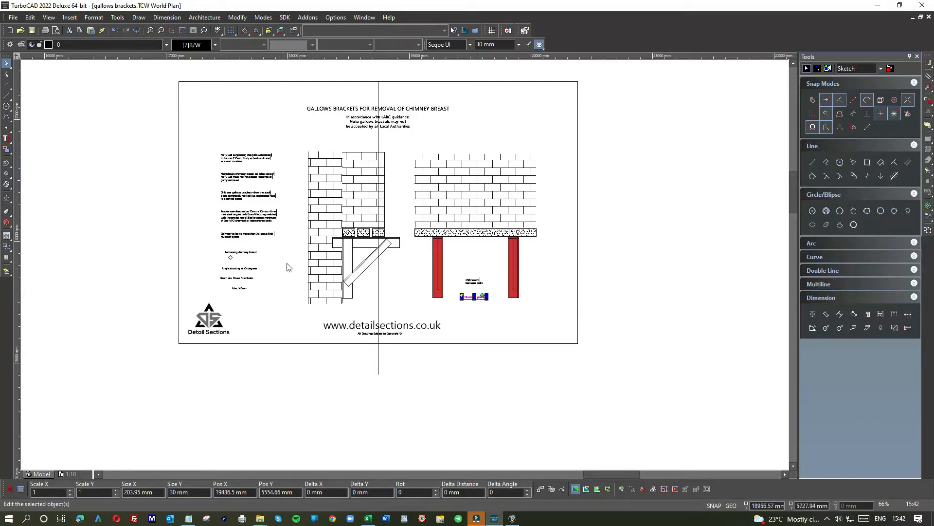
pyautogui.scroll(3)
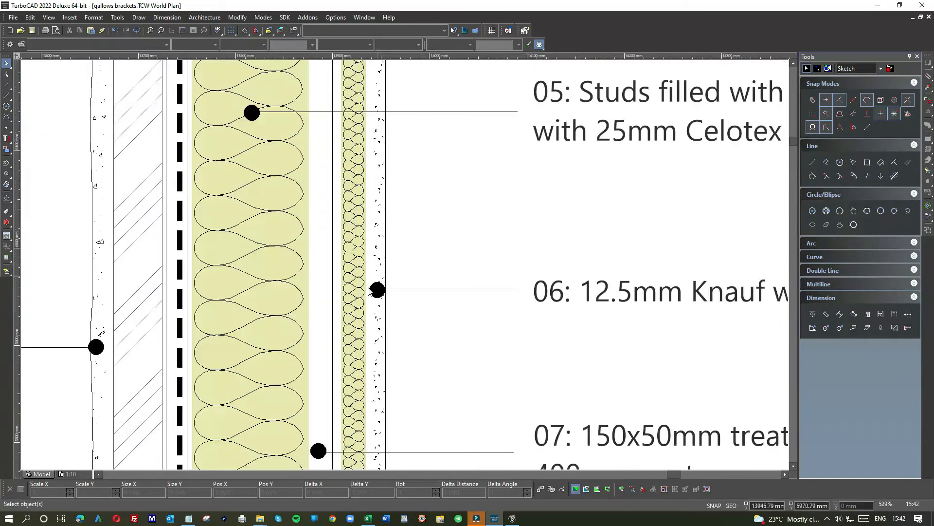
# - Copy a leader dot onto the angle strut and move the 450mm c/c note below the Angle strutting note
pyautogui.click(376, 290)
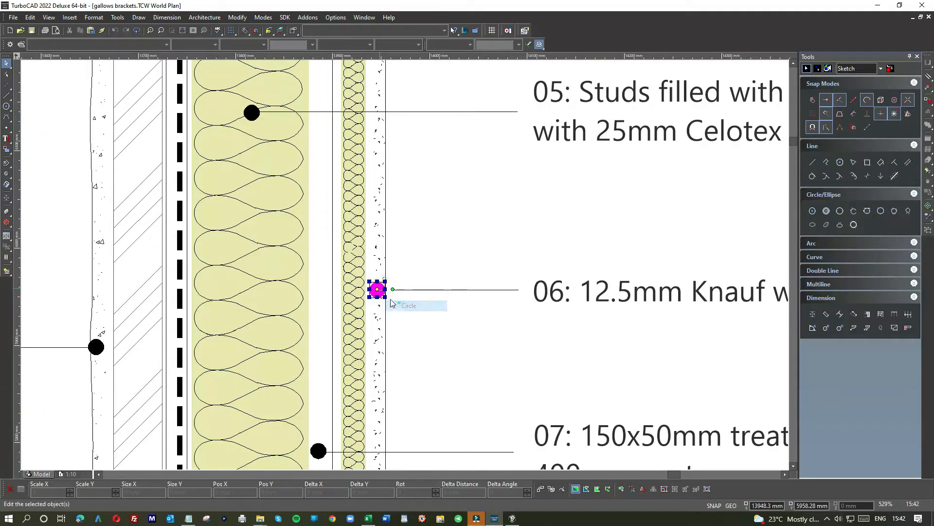
pyautogui.click(377, 289)
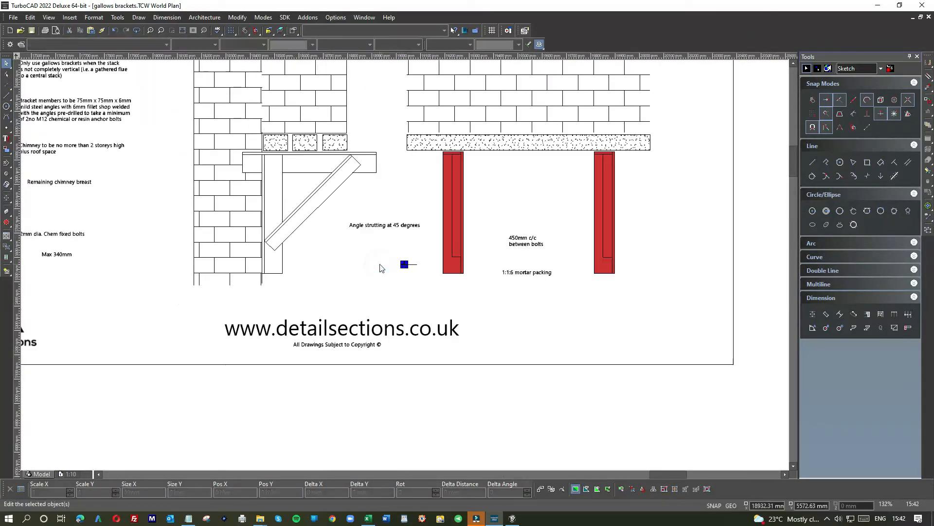
pyautogui.click(403, 264)
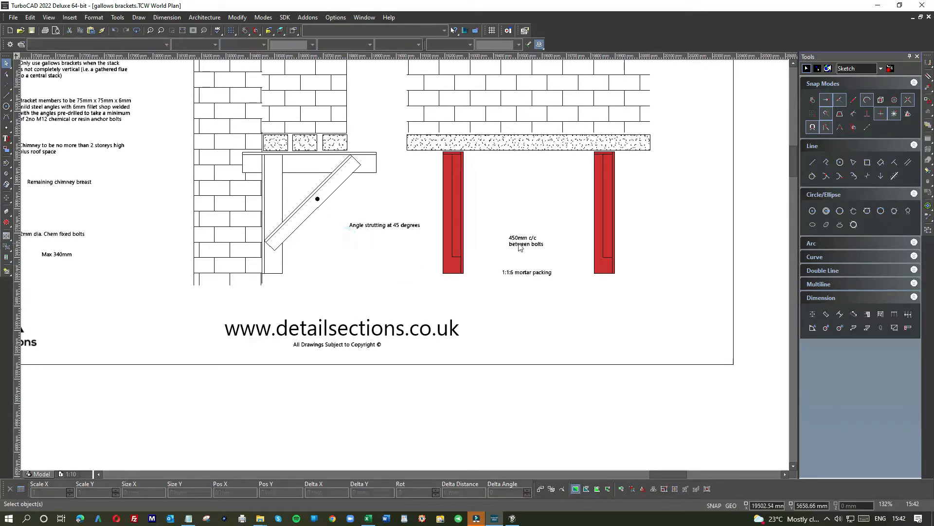
pyautogui.click(526, 241)
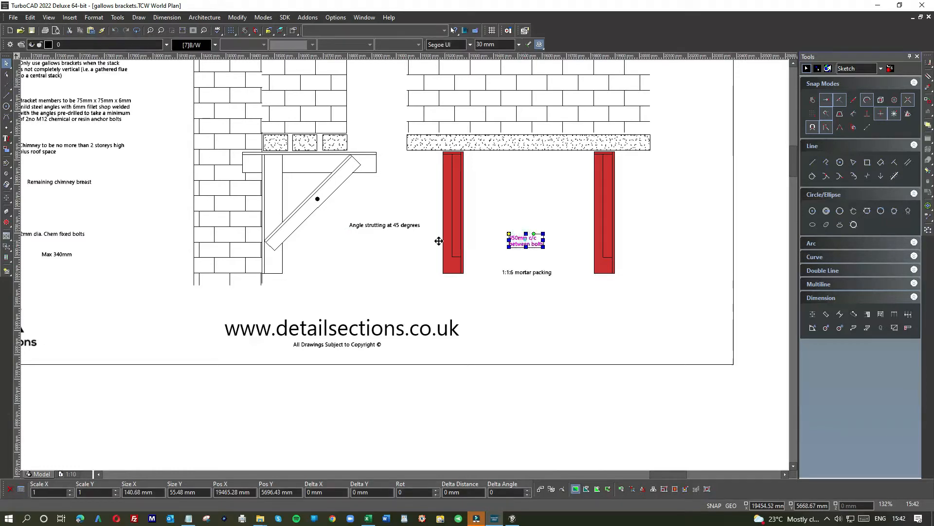
pyautogui.moveTo(525, 240); pyautogui.dragTo(365, 243)
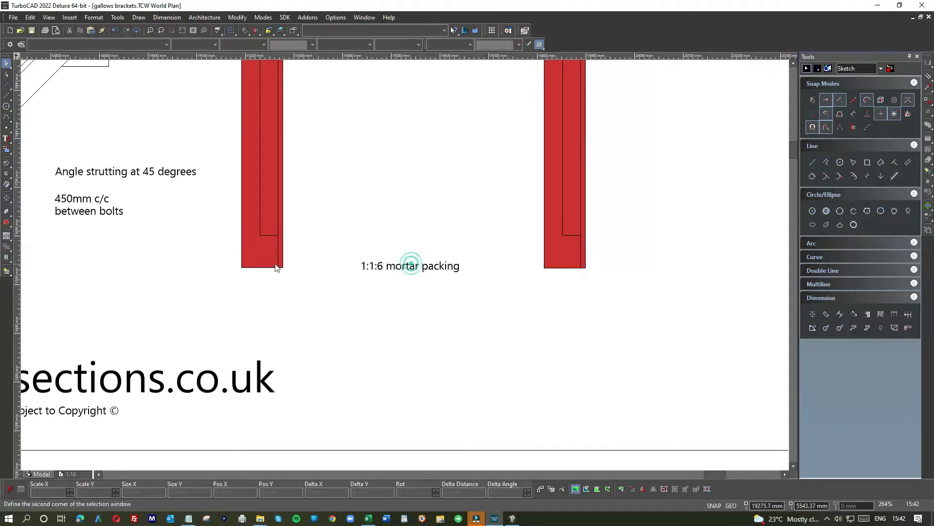
# - Move the 1:1:6 mortar packing note to sit above the Angle strutting note
pyautogui.click(410, 265)
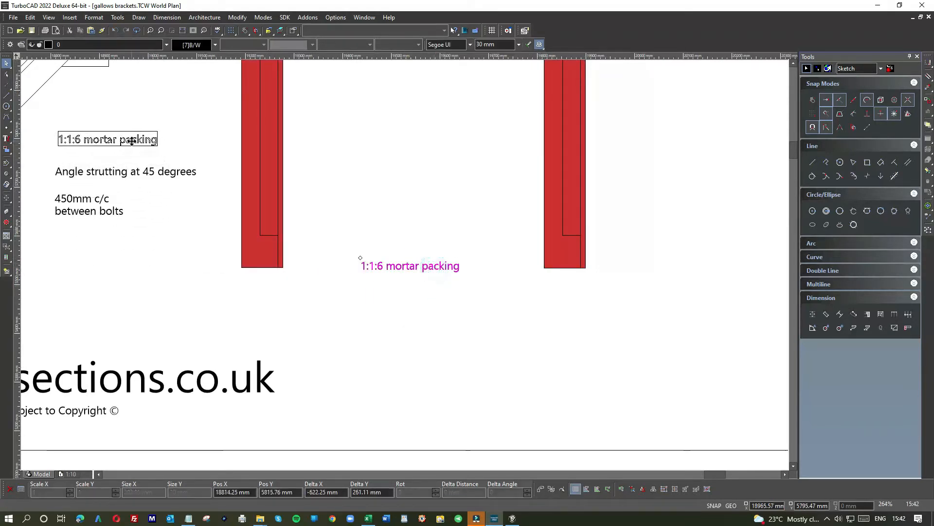
pyautogui.click(107, 134)
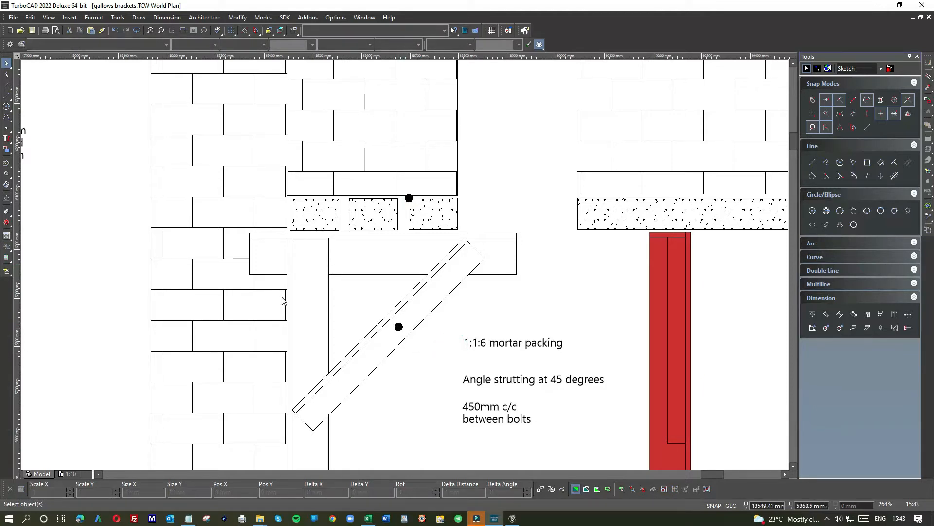
pyautogui.moveTo(813, 175)
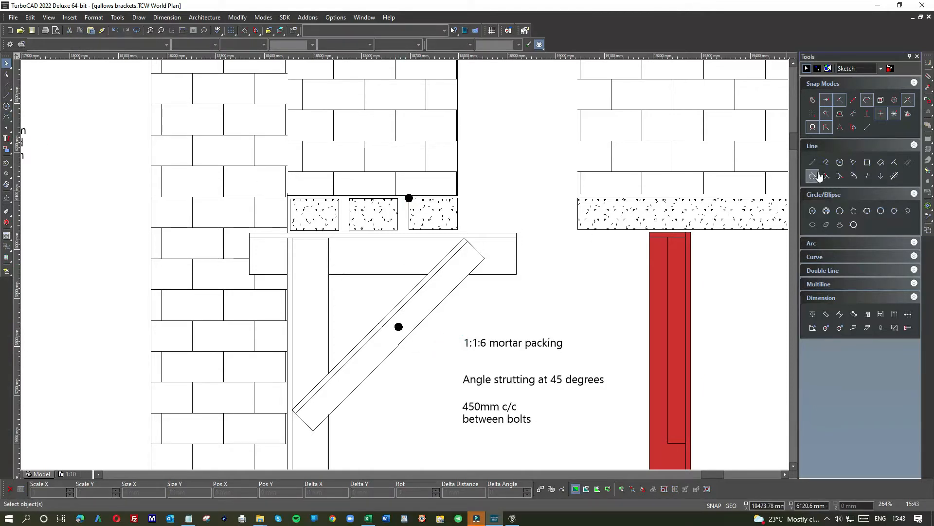
pyautogui.moveTo(881, 162)
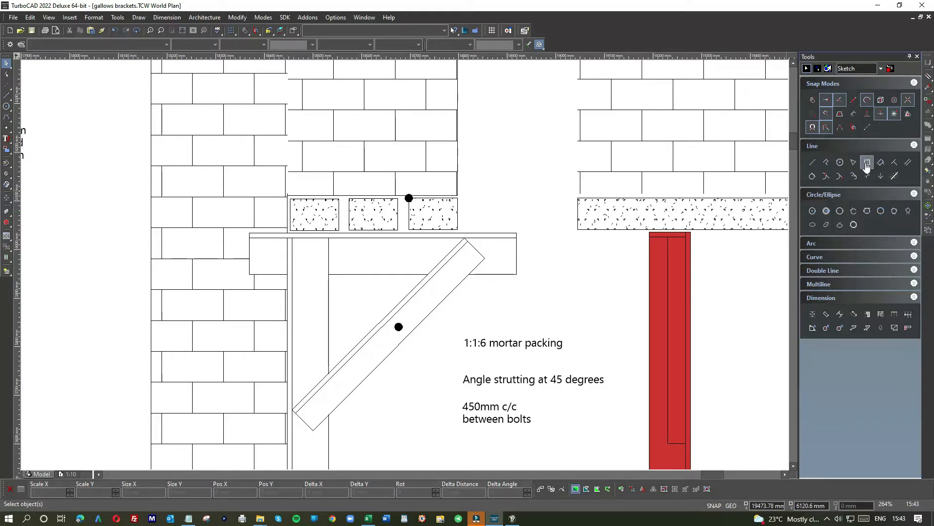
# - Draw a rectangle for the bolt shank beside the strut and fill it solid black
pyautogui.click(867, 163)
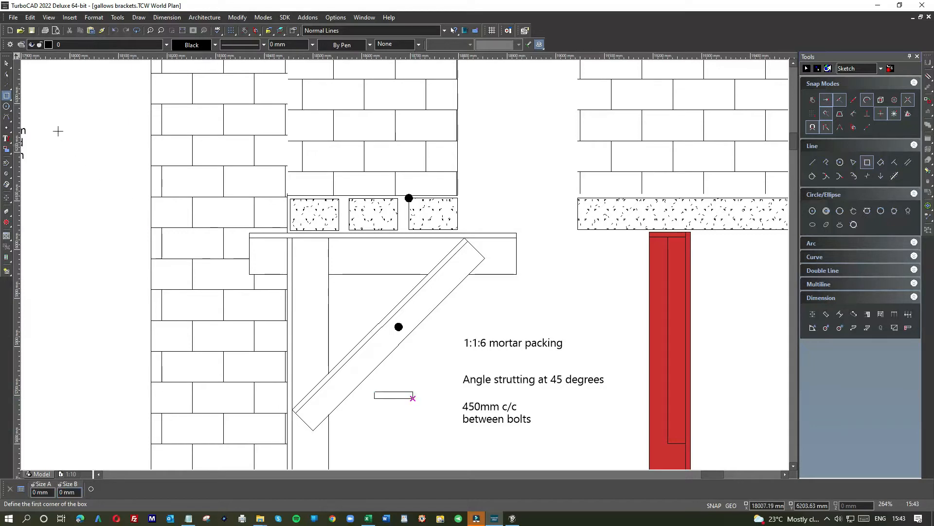
pyautogui.click(393, 404)
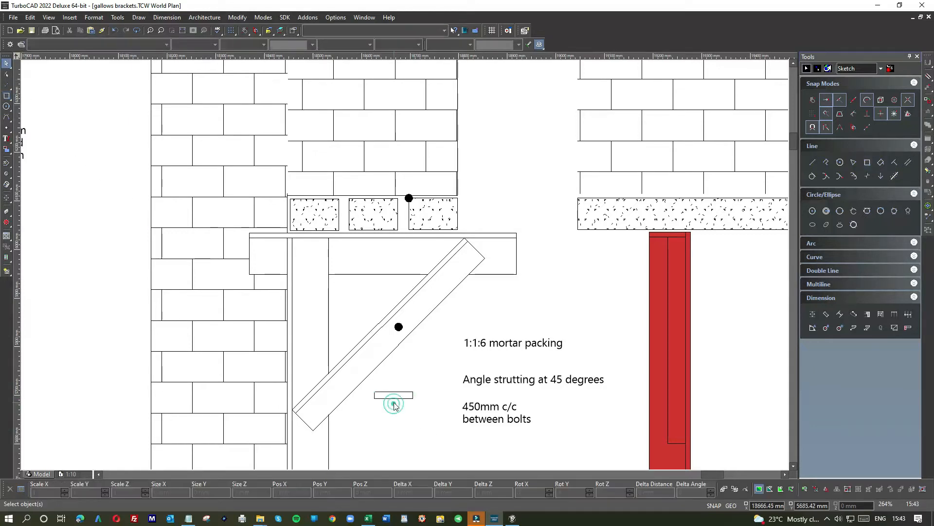
pyautogui.click(393, 395)
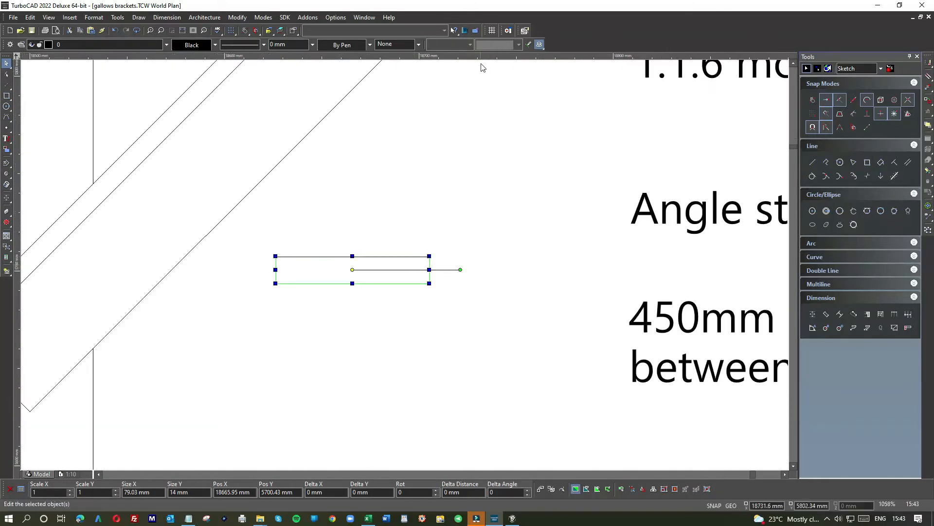
pyautogui.click(417, 44)
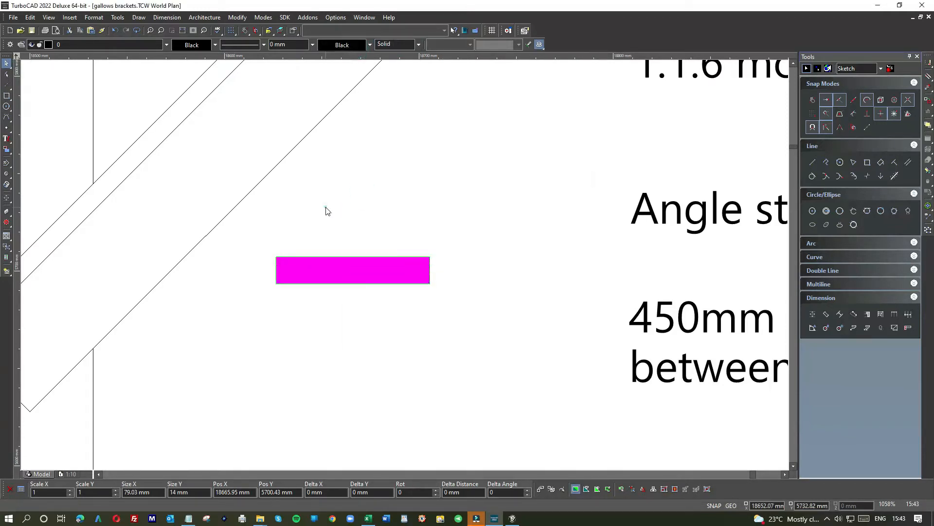
# - Duplicate the rectangle as a 20 mm wide bolt head and place it at the shank end
pyautogui.click(353, 269)
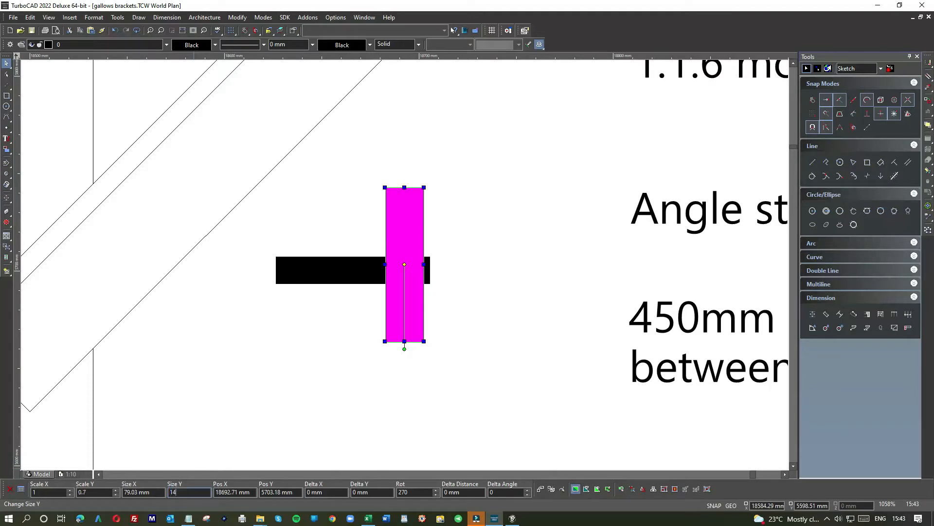
pyautogui.click(143, 492)
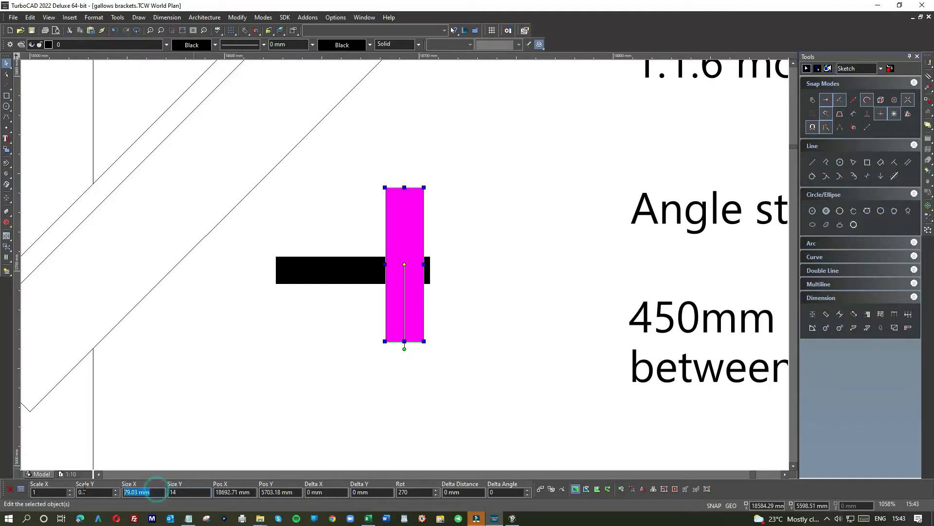
pyautogui.write('20 mm')
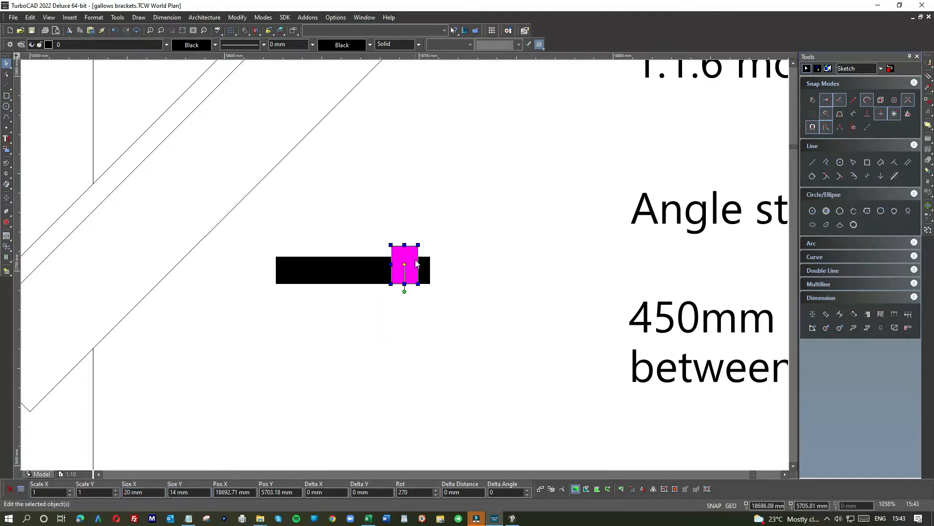
pyautogui.moveTo(404, 269); pyautogui.dragTo(443, 268)
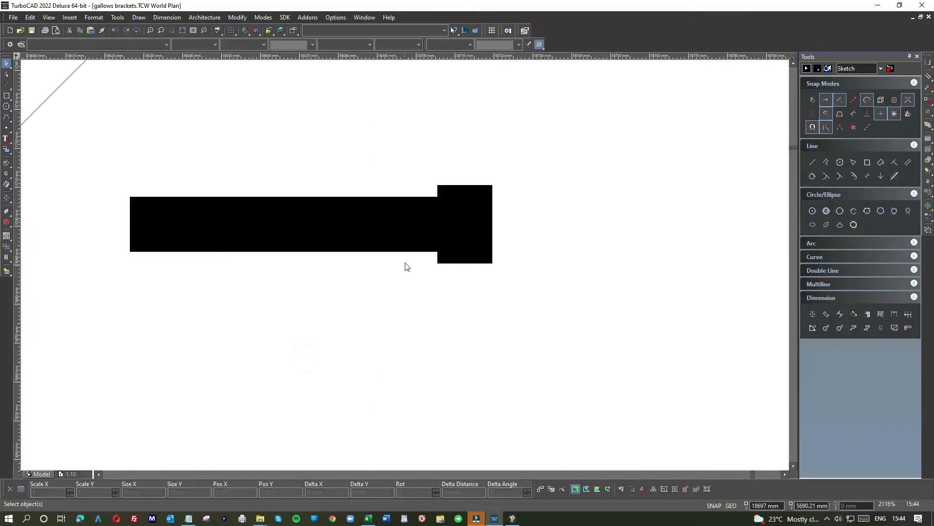
pyautogui.click(465, 224)
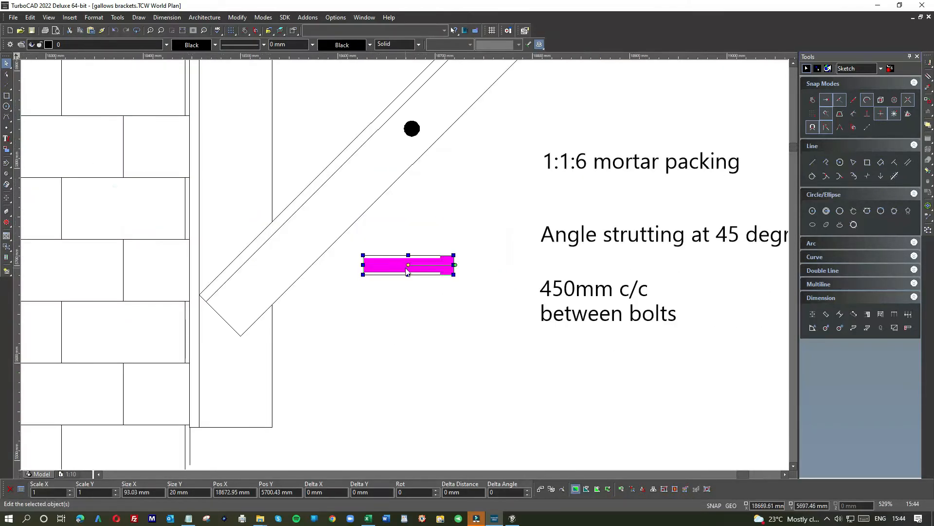
# - Move the black bolt into the wall at the strut foot, giving two bolts through the upright
pyautogui.moveTo(408, 265); pyautogui.dragTo(208, 133)
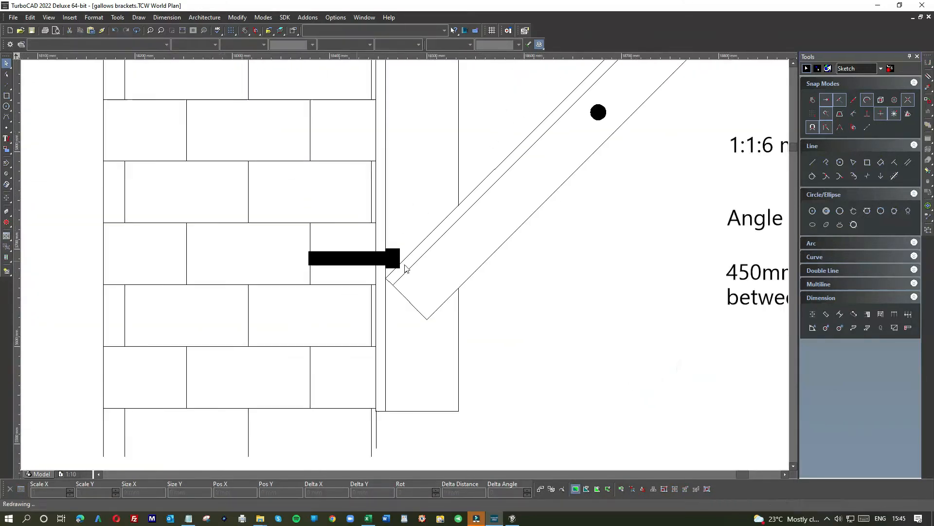
pyautogui.scroll(-3)
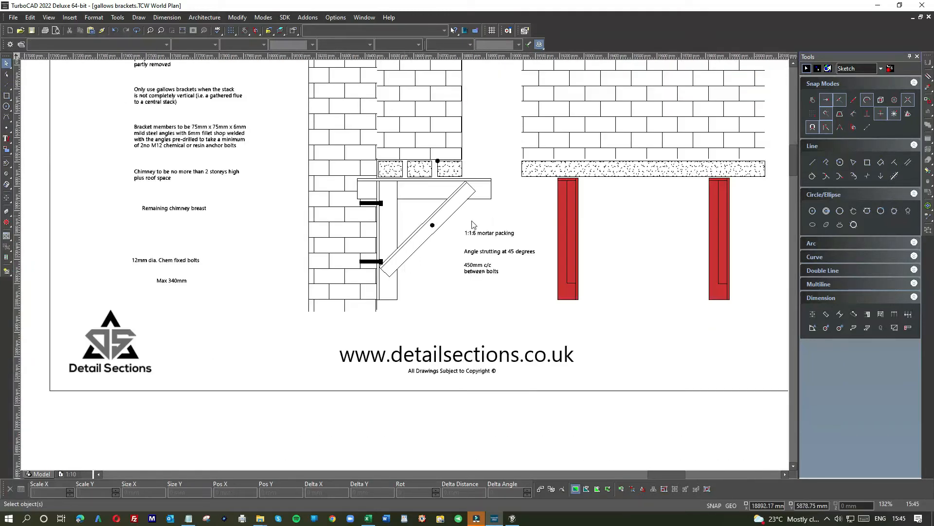
pyautogui.moveTo(487, 272)
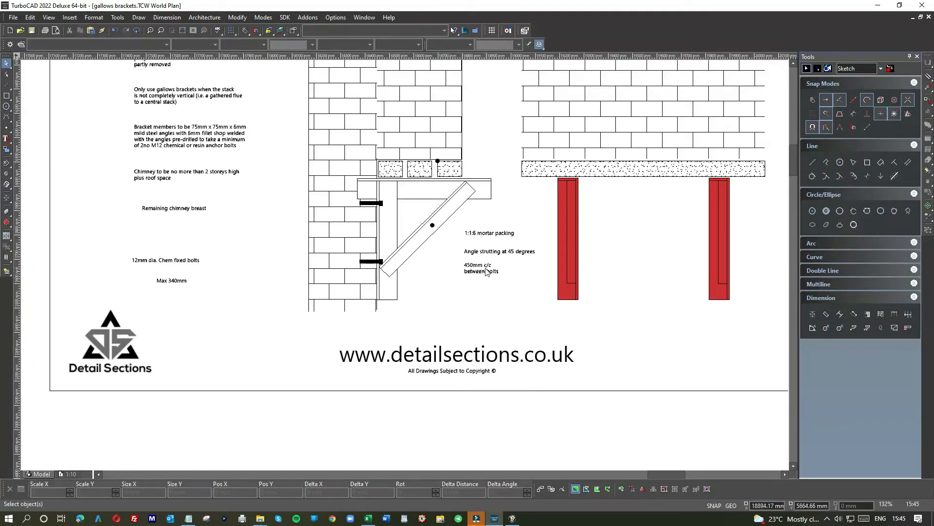
pyautogui.click(480, 268)
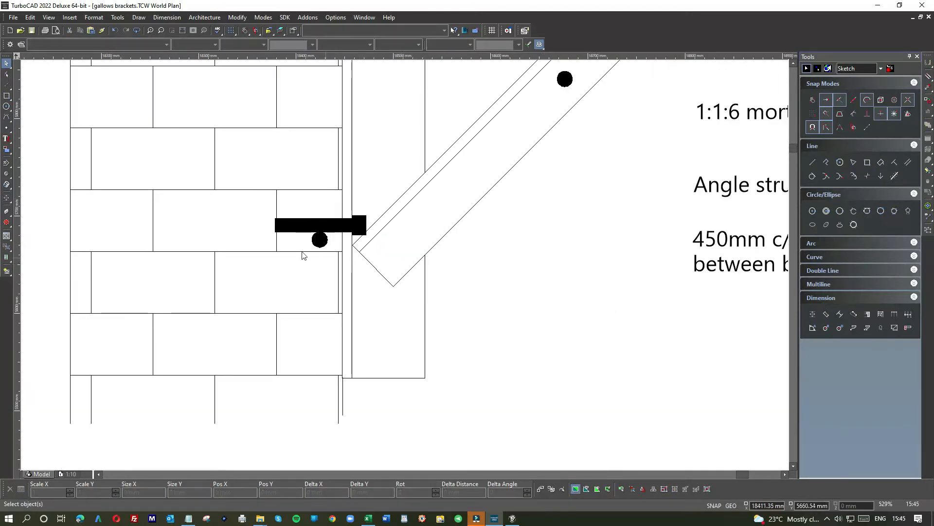
pyautogui.click(320, 240)
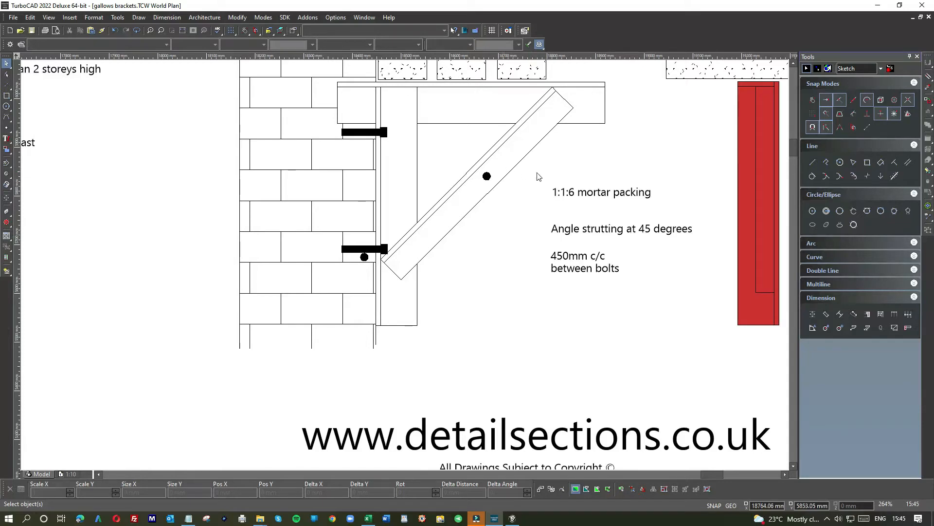
pyautogui.scroll(-3)
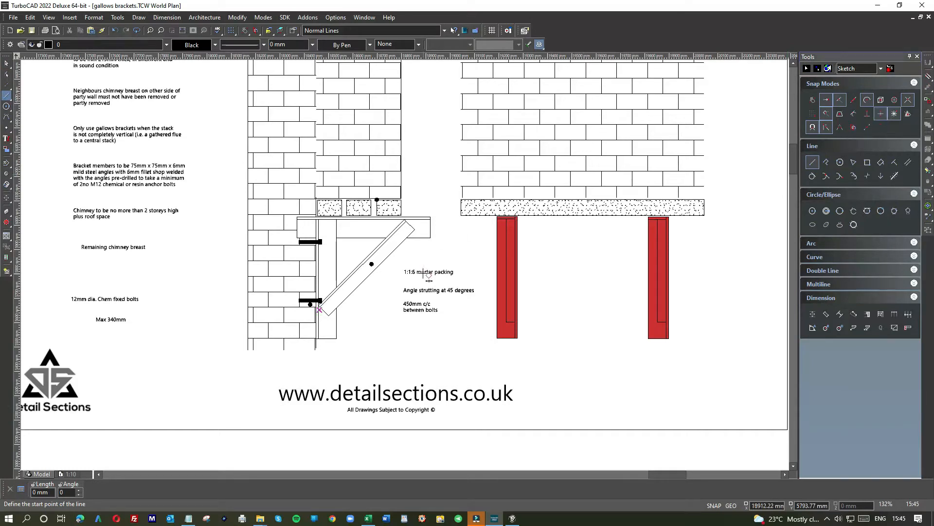
pyautogui.moveTo(396, 264)
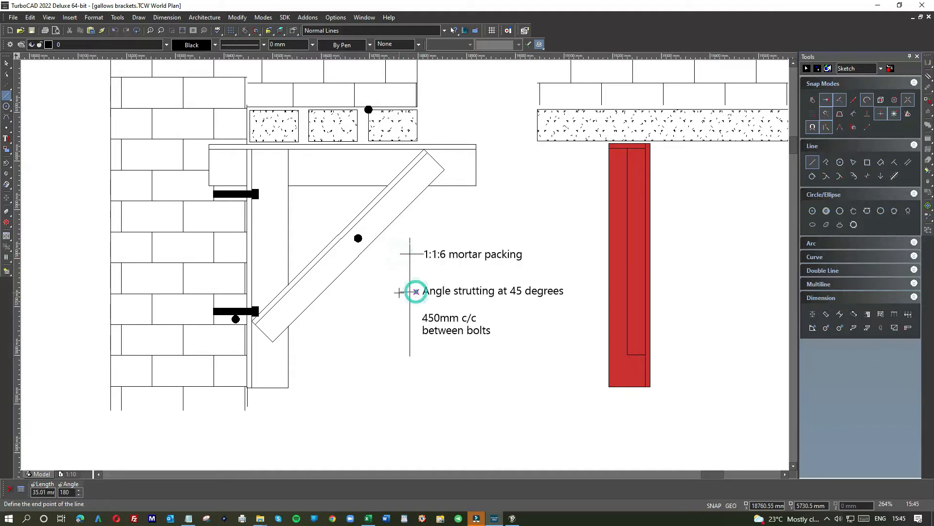
# - Draw short horizontal tick lines in front of the three notes beside the bracket
pyautogui.click(415, 291)
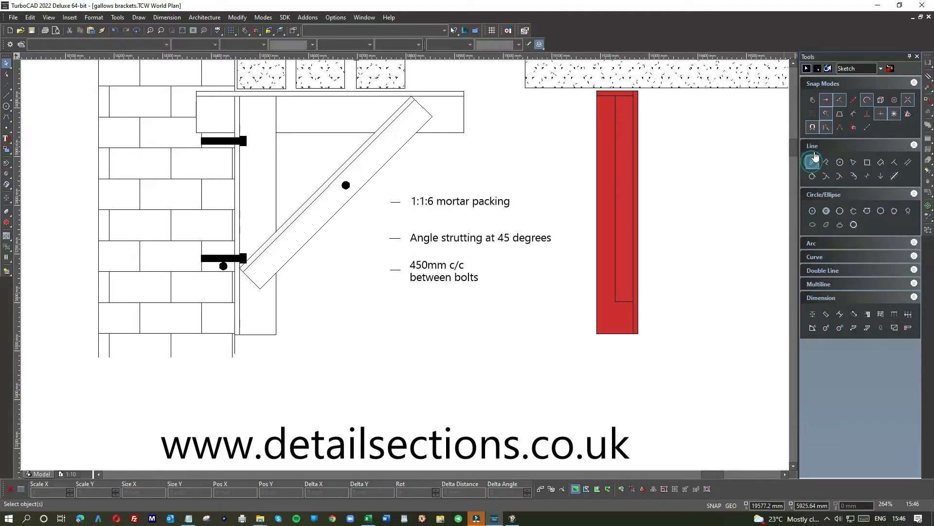
pyautogui.click(811, 161)
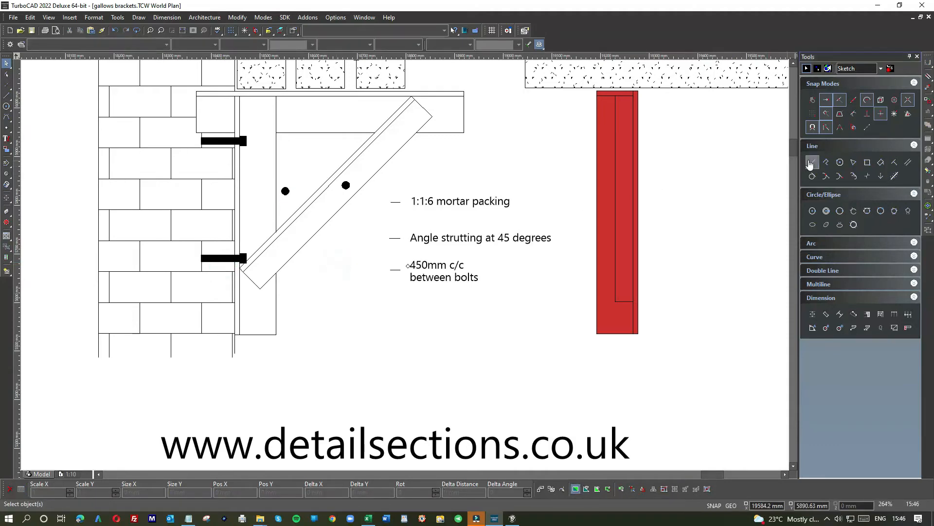
# - Draw lines joining the upright dot to both bolts and a leader to the 450mm c/c note
pyautogui.click(812, 163)
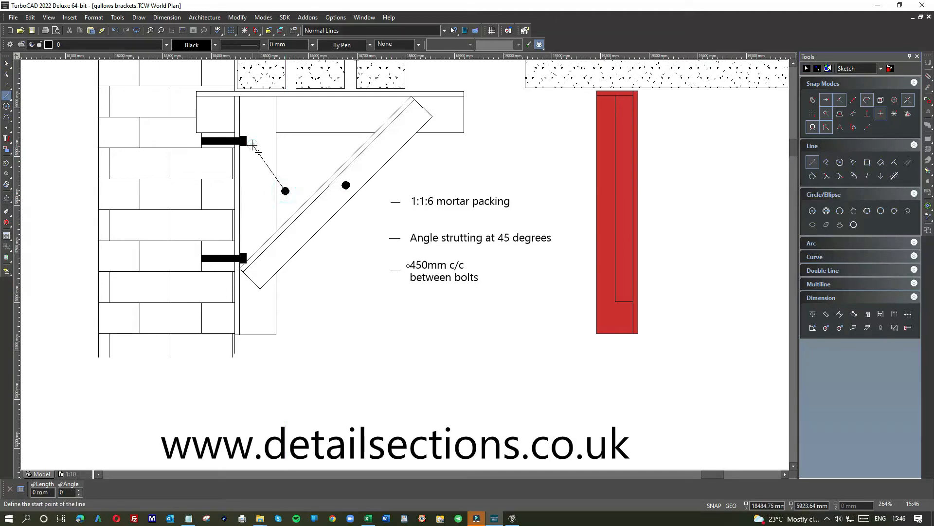
pyautogui.moveTo(285, 191)
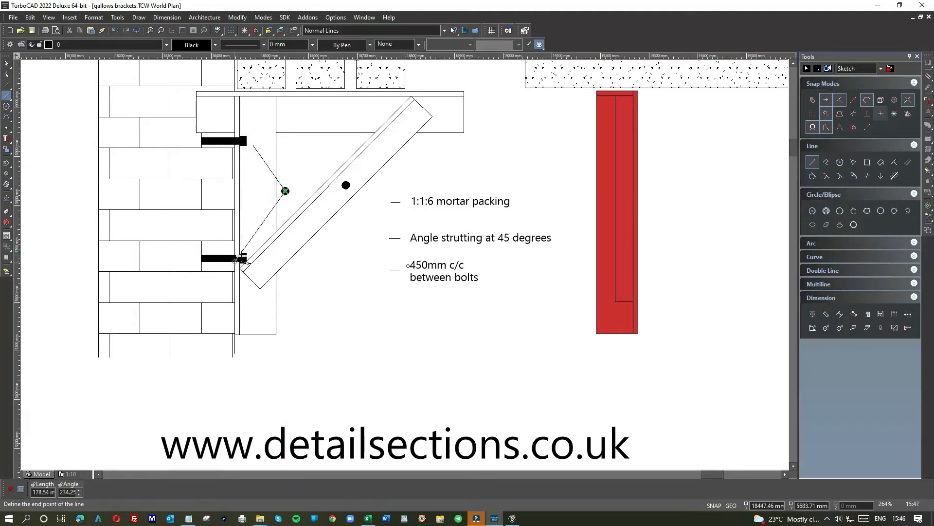
pyautogui.click(244, 257)
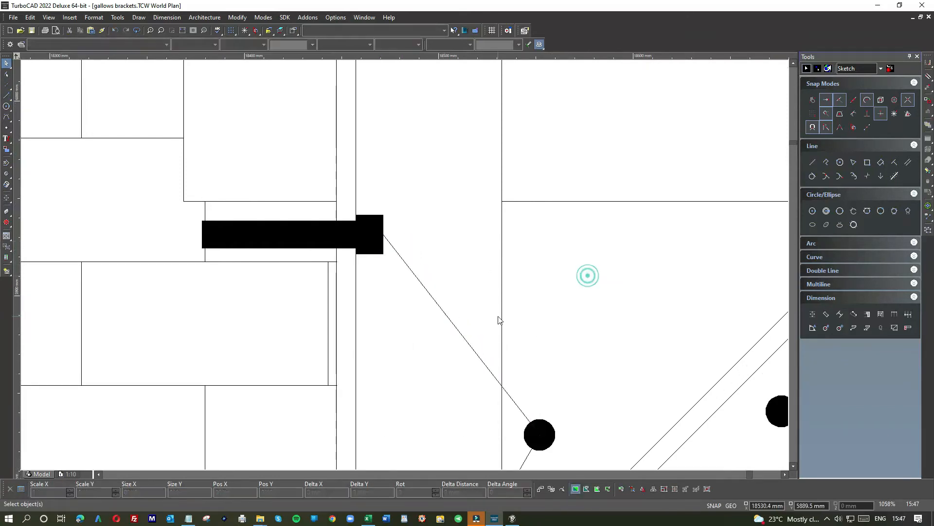
pyautogui.scroll(-3)
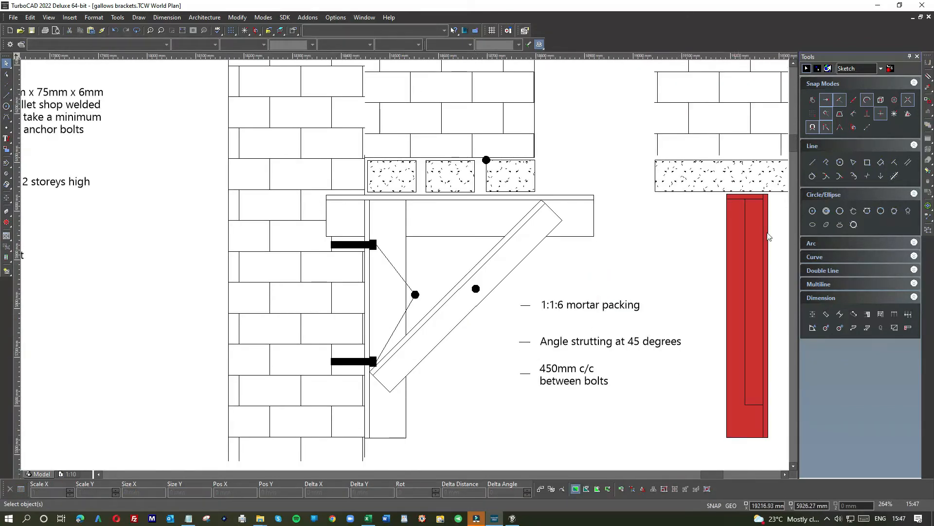
pyautogui.click(812, 163)
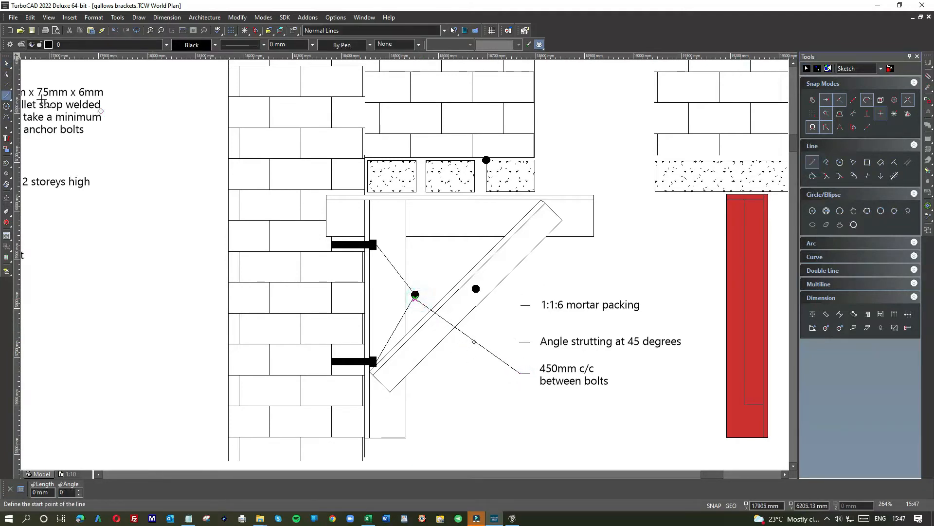
pyautogui.click(421, 307)
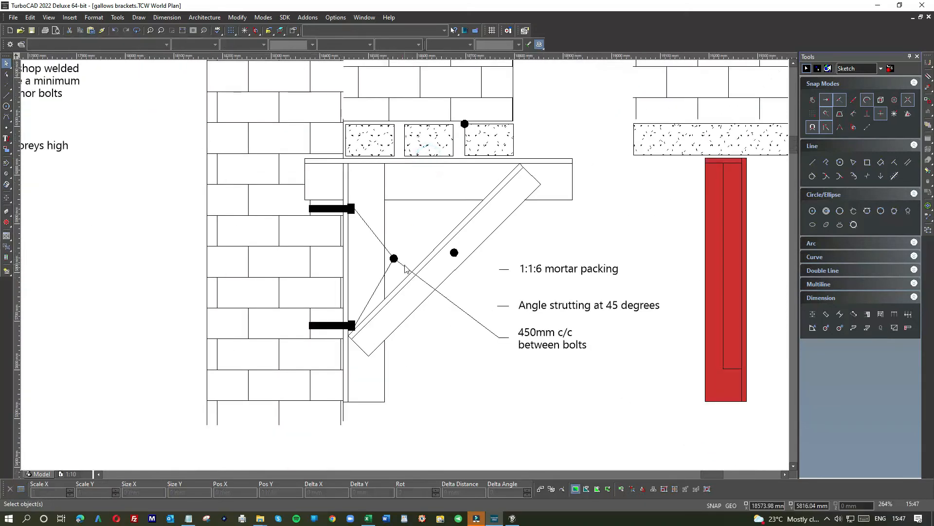
pyautogui.moveTo(249, 181)
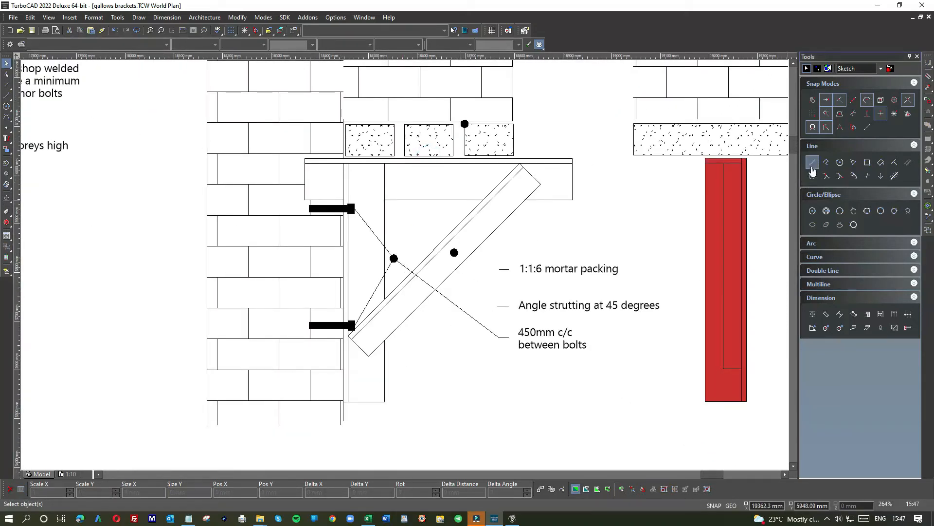
pyautogui.click(811, 162)
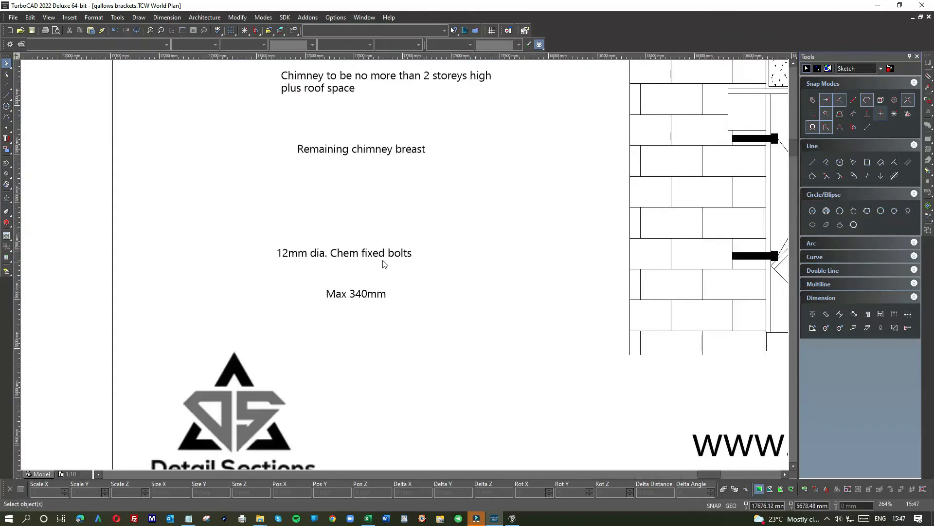
# - Set the 12mm dia. Chem fixed bolts note below the others with a leader to the bolts
pyautogui.scroll(-3)
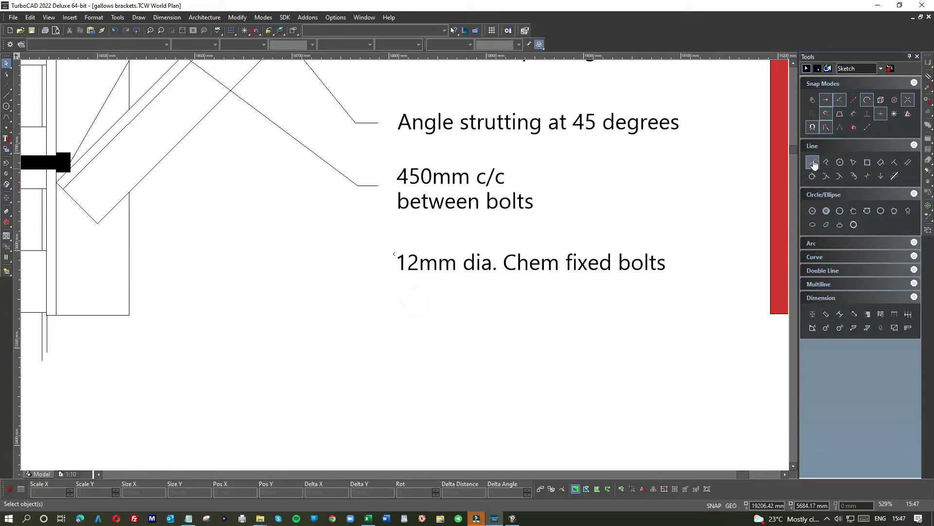
pyautogui.click(812, 162)
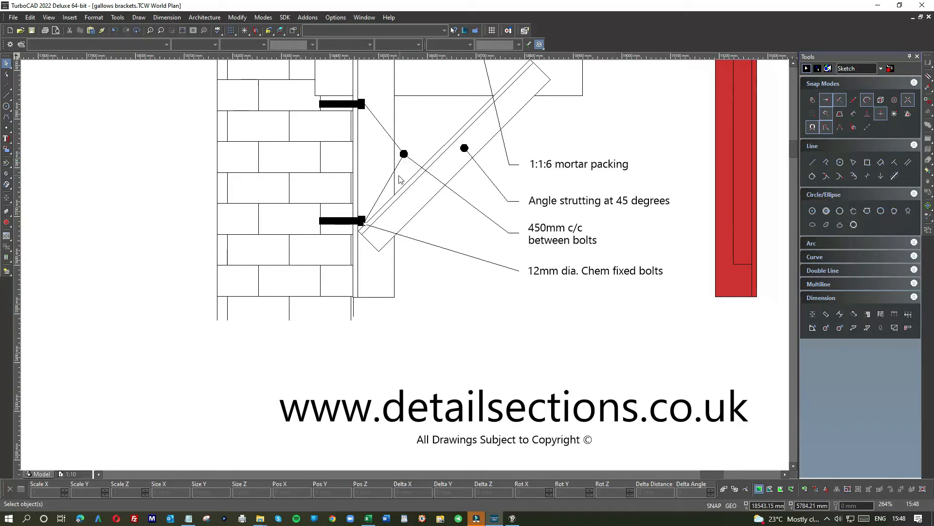
pyautogui.scroll(-3)
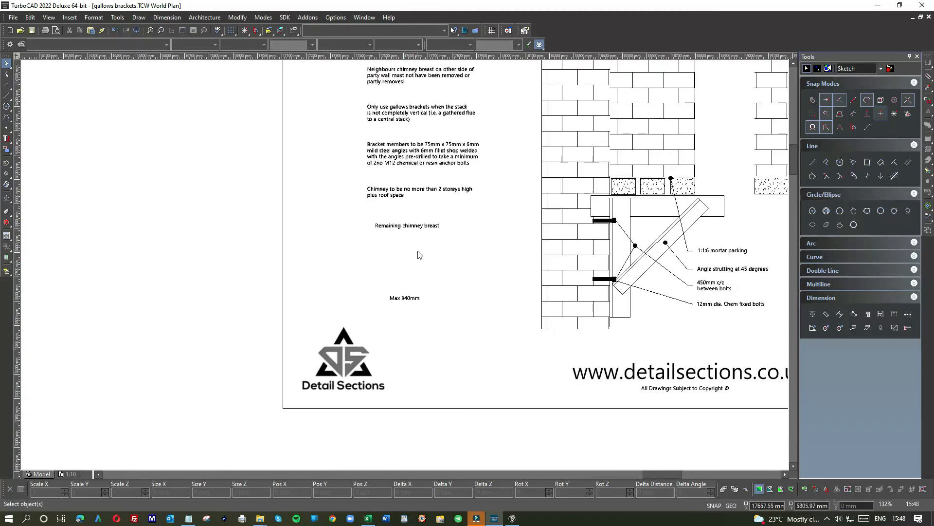
# - Place the Remaining chimney breast note on top and draw its leader into the upper brickwork
pyautogui.click(407, 224)
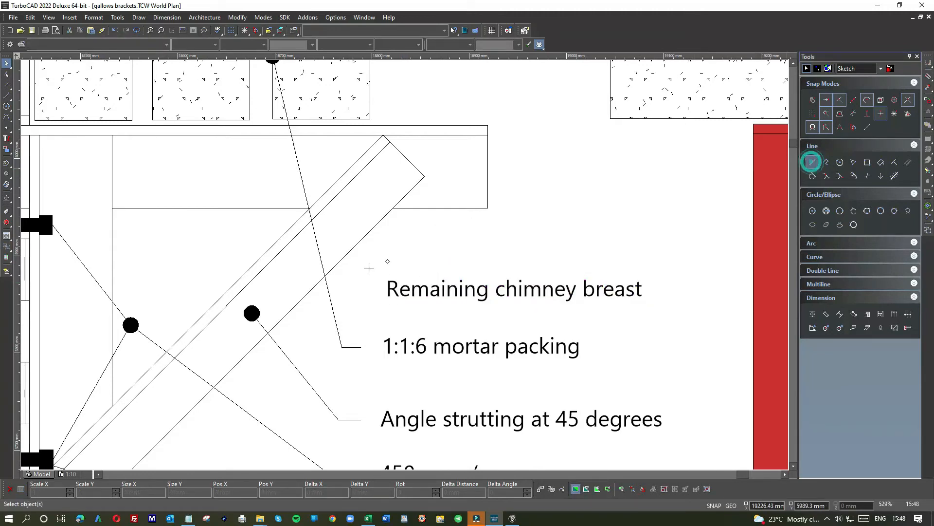
pyautogui.click(811, 161)
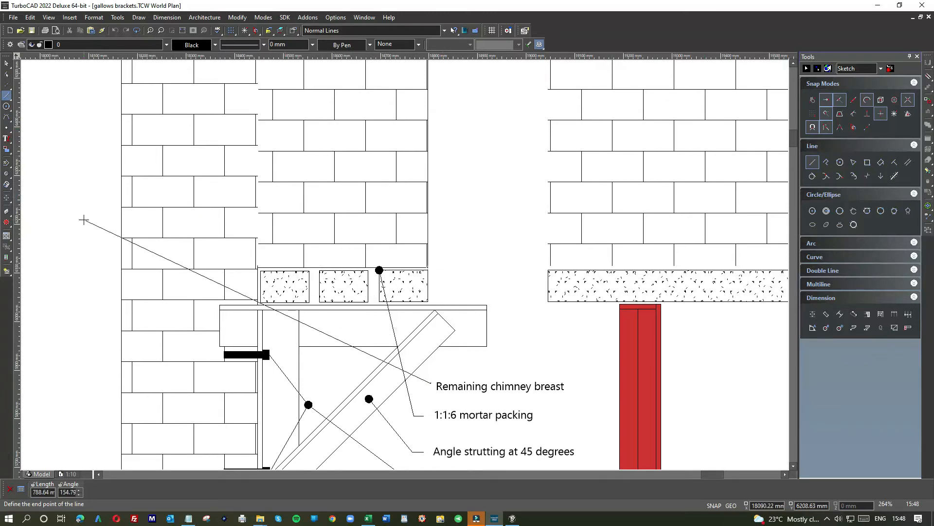
pyautogui.click(84, 219)
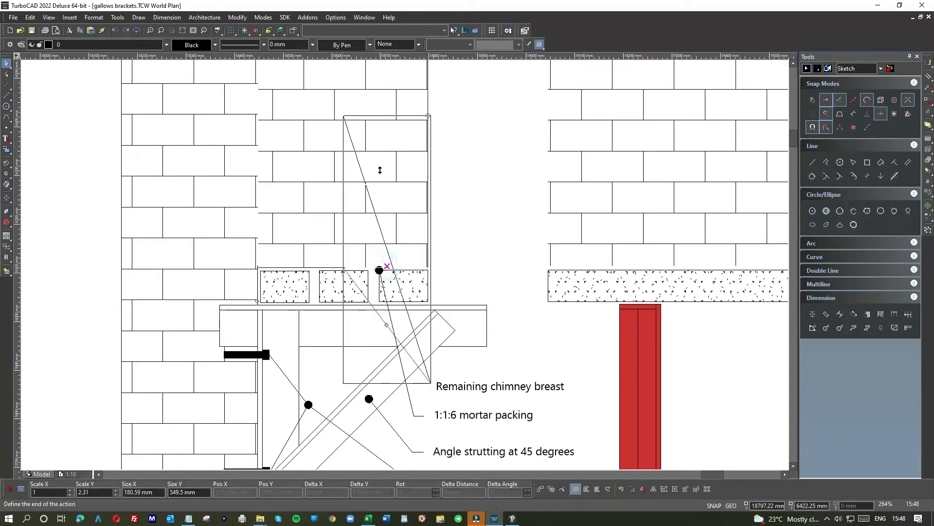
# - Reshape the chimney breast leader so its end snaps onto a brickwork line
pyautogui.click(379, 270)
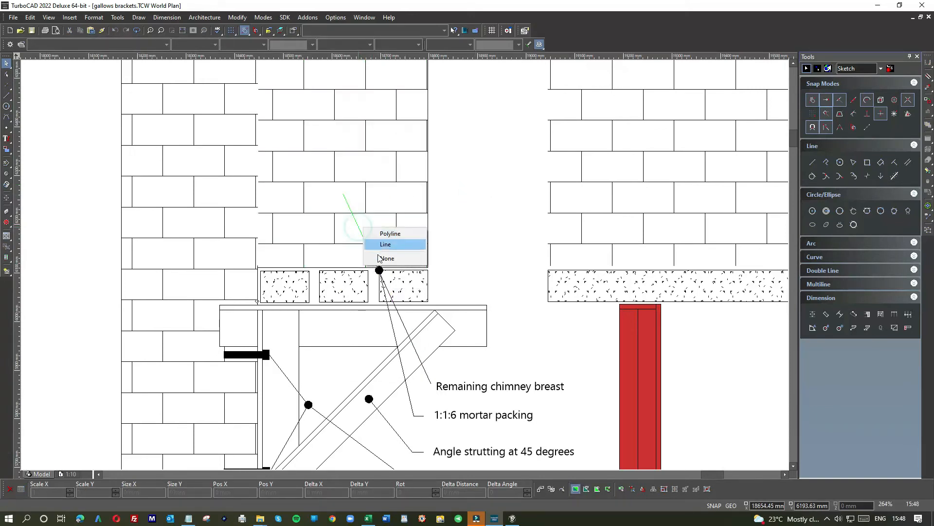
pyautogui.click(385, 243)
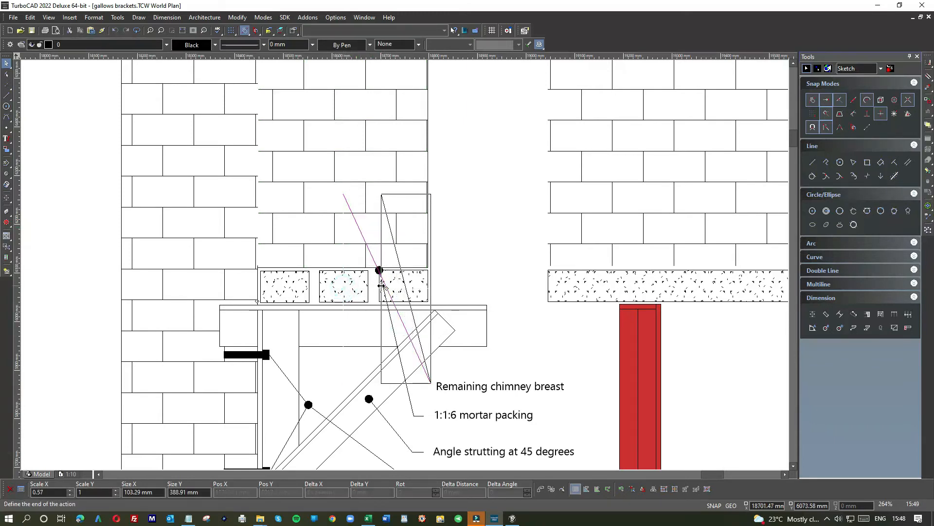
pyautogui.click(461, 248)
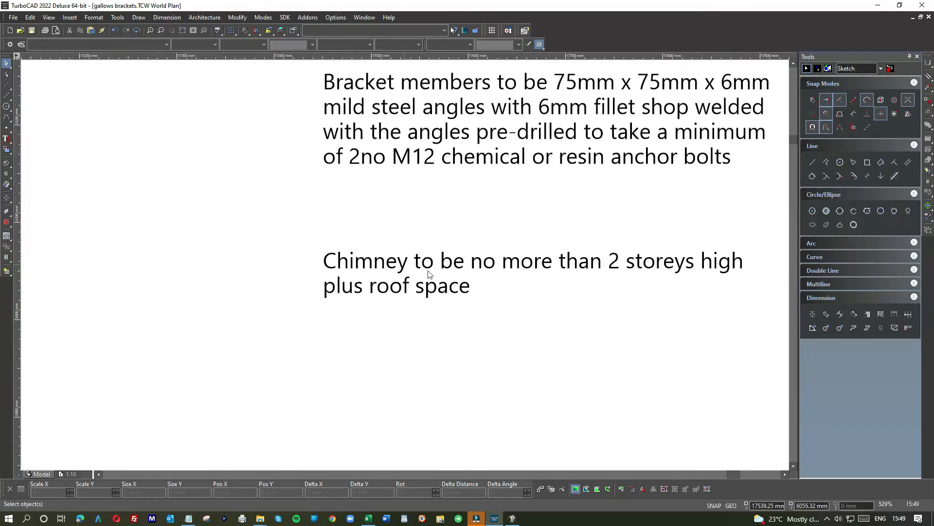
pyautogui.scroll(-3)
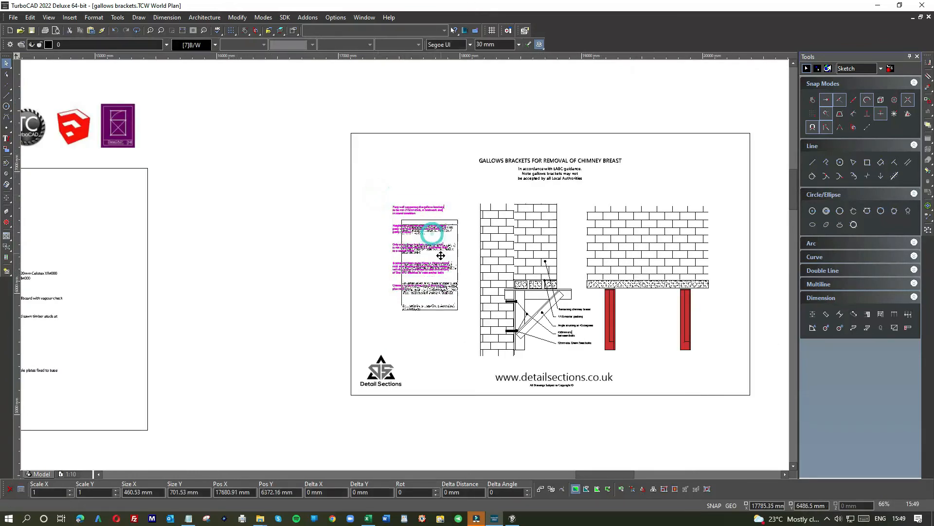
pyautogui.moveTo(432, 234); pyautogui.dragTo(440, 255)
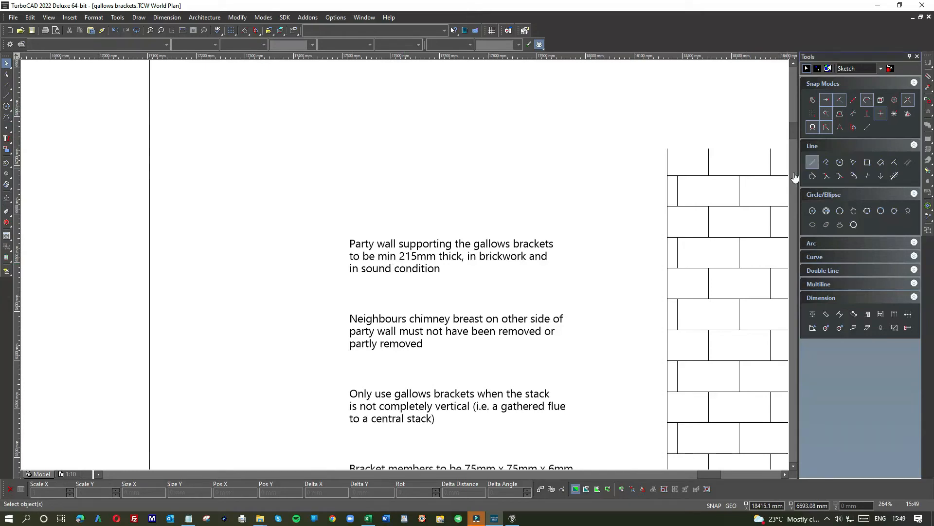
pyautogui.click(6, 138)
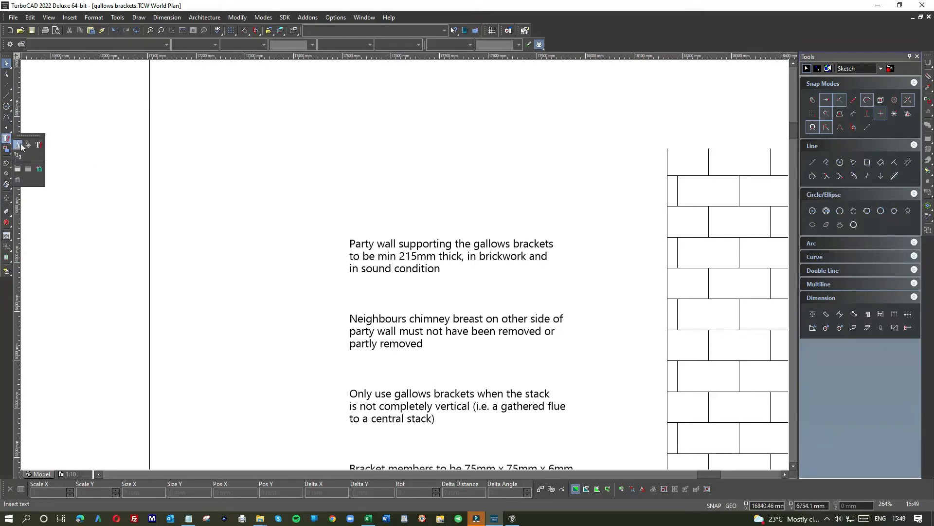
# - Number two general notes 02: and 03, including the Only use gallows brackets note
pyautogui.click(408, 250)
pyautogui.write('01: ')
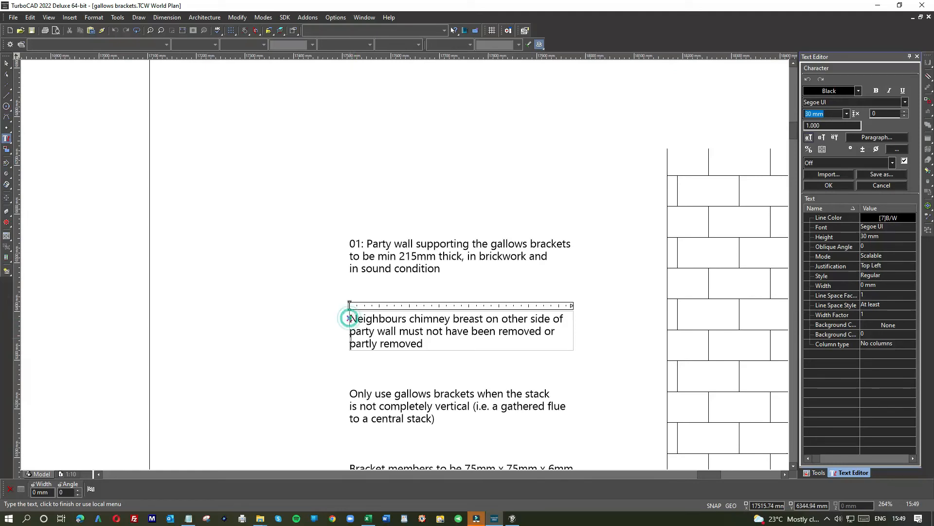
pyautogui.write('02:')
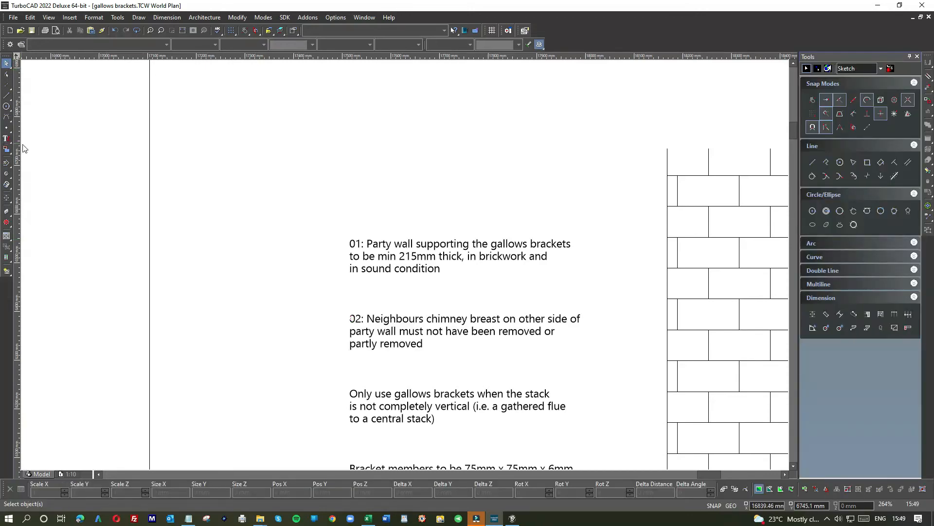
pyautogui.click(7, 139)
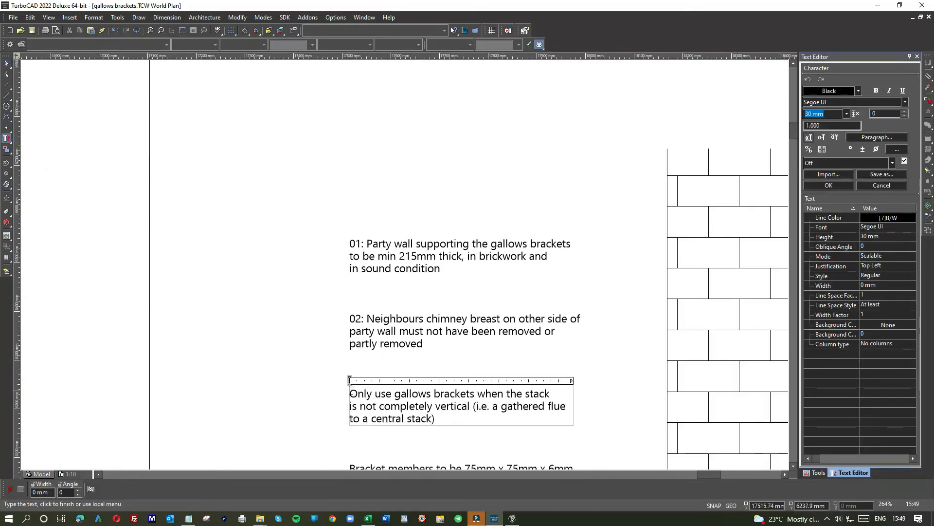
pyautogui.write('03:')
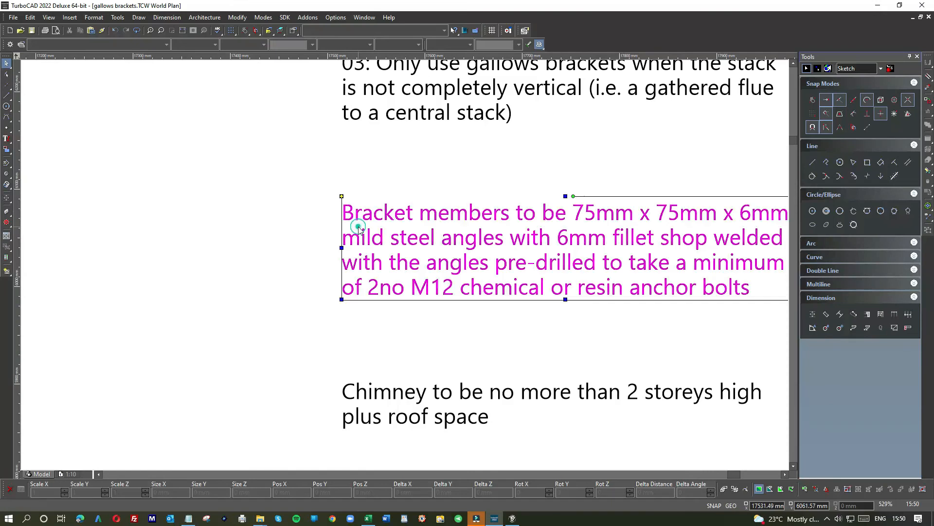
# - Number the Bracket members note 04 and the chimney height note 05
pyautogui.click(359, 227)
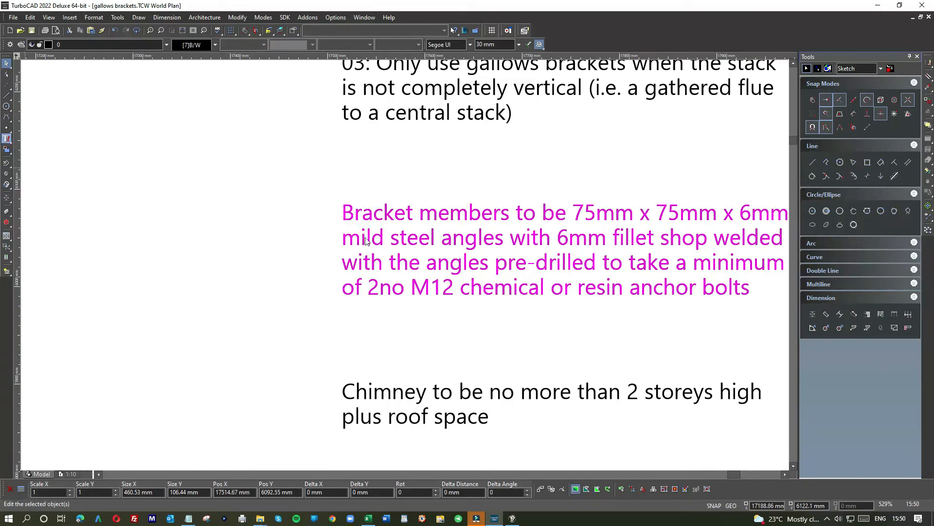
pyautogui.doubleClick(563, 249)
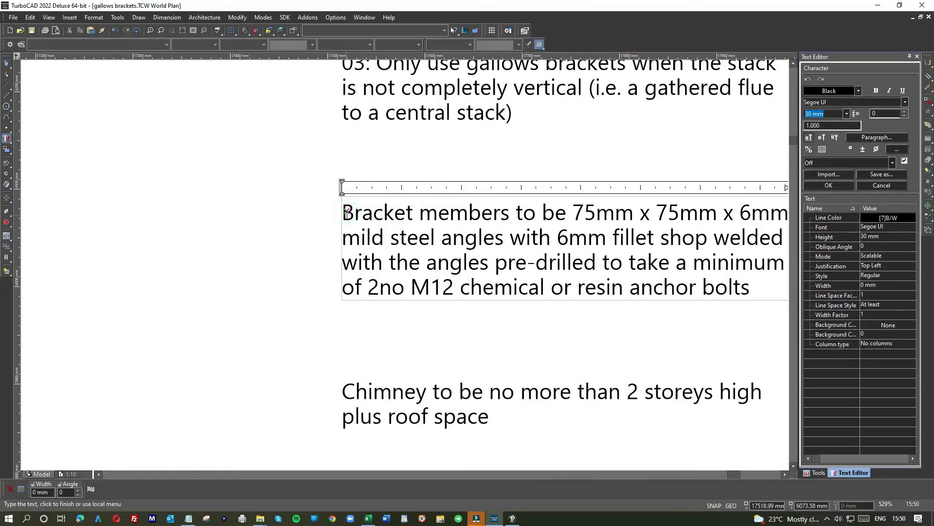
pyautogui.write('04:')
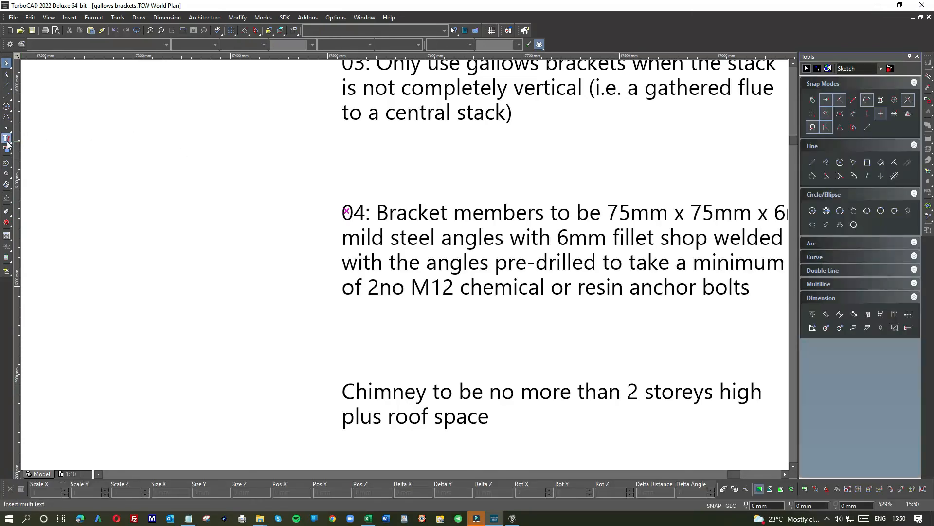
pyautogui.click(7, 138)
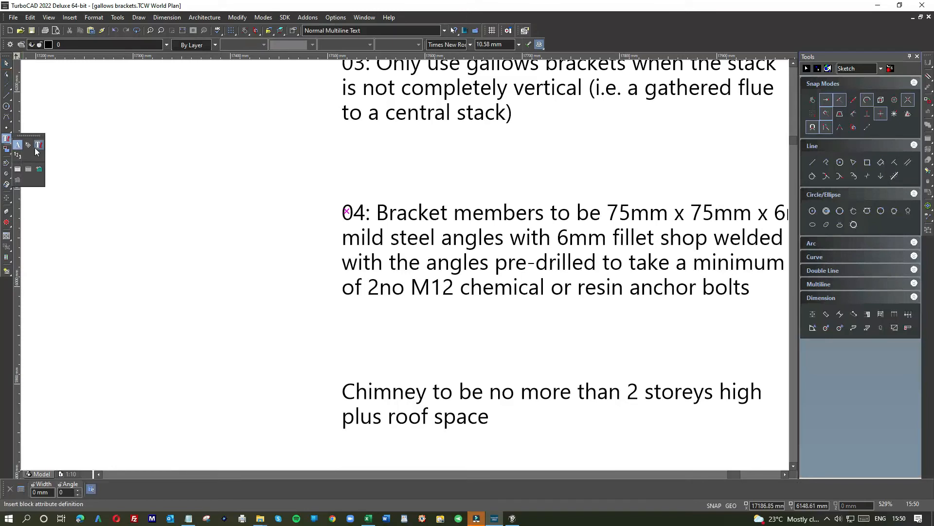
pyautogui.click(377, 404)
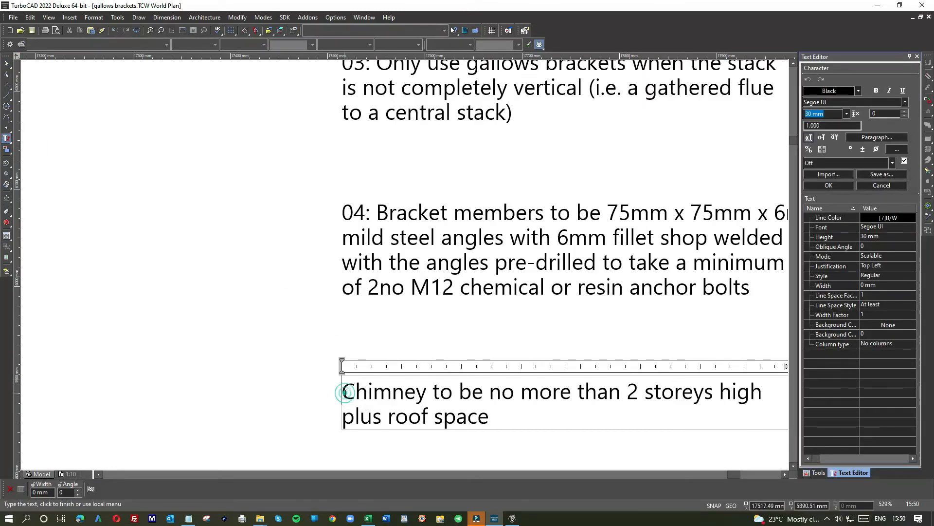
pyautogui.write('05')
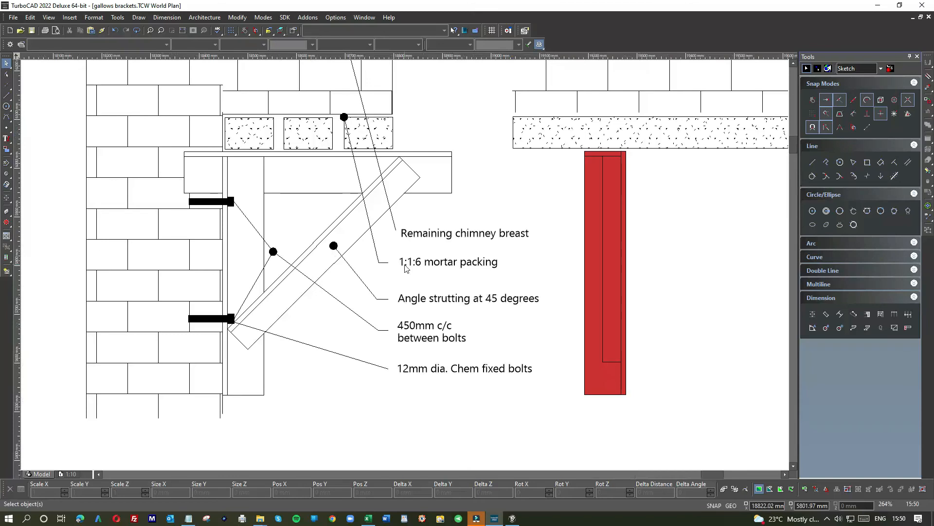
pyautogui.moveTo(425, 237)
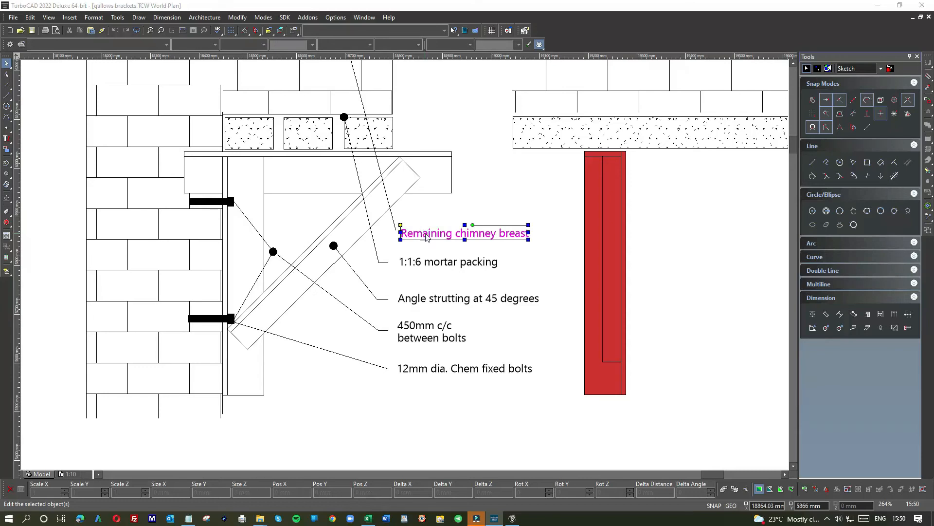
# - Number the labels 06: Remaining chimney breast and 07: 1:1:6 mortar packing via Properties
pyautogui.doubleClick(464, 232)
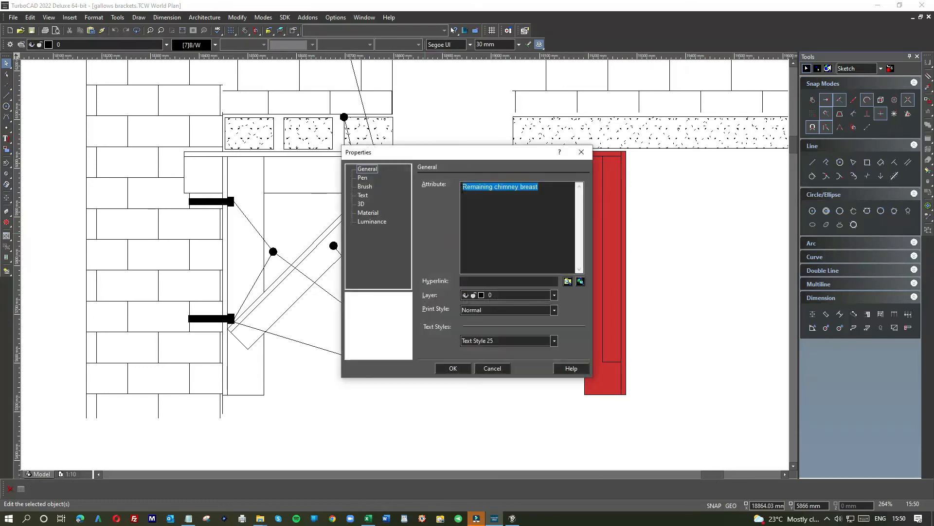
pyautogui.write('06:')
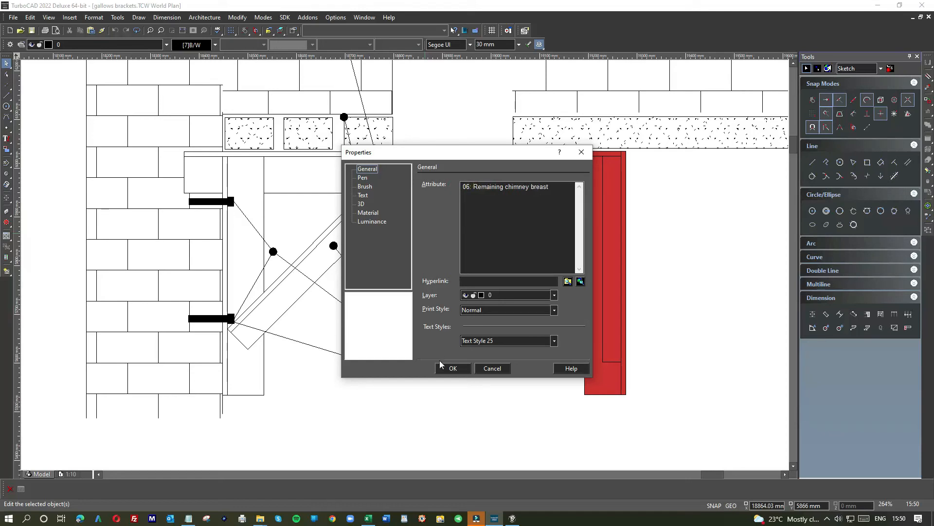
pyautogui.click(452, 368)
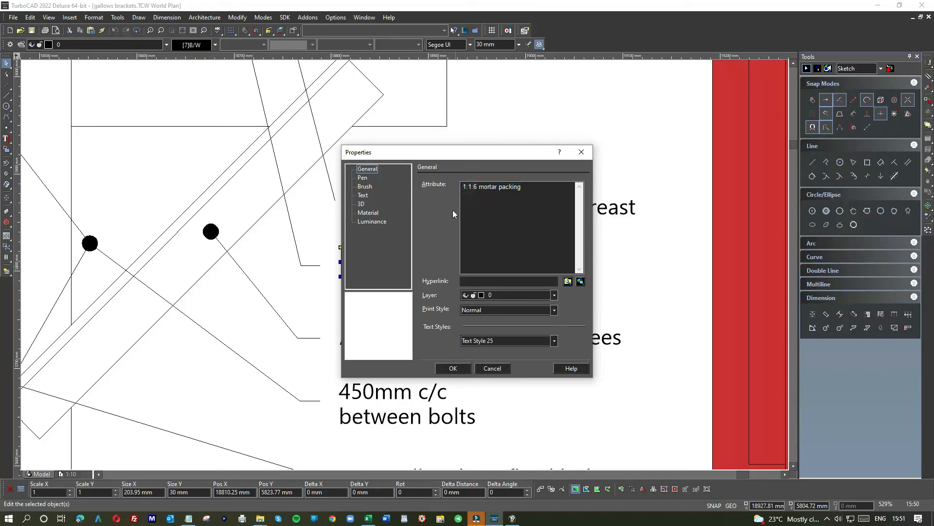
pyautogui.write('07:')
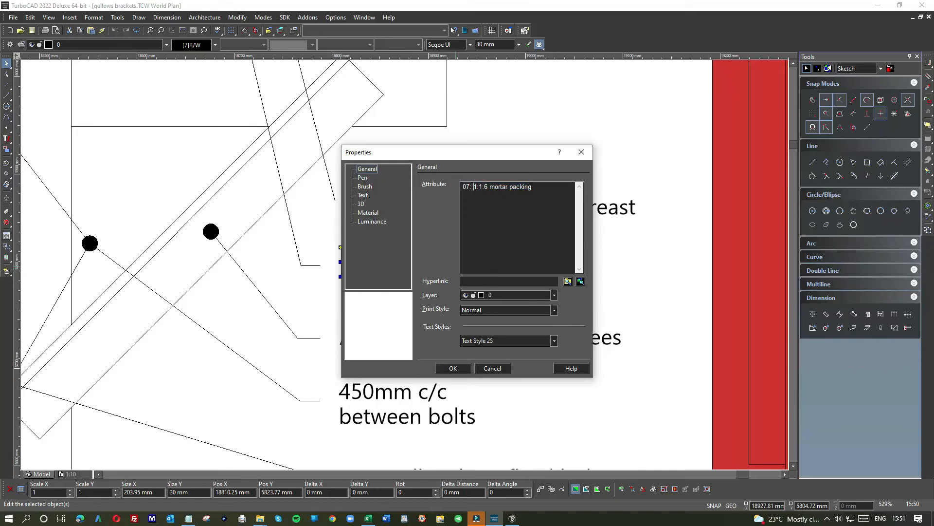
pyautogui.click(453, 368)
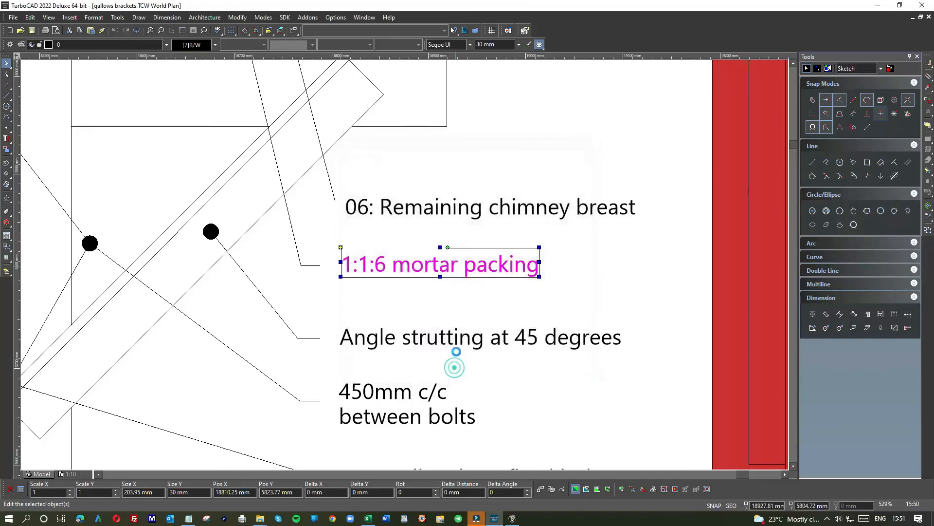
pyautogui.write('07:')
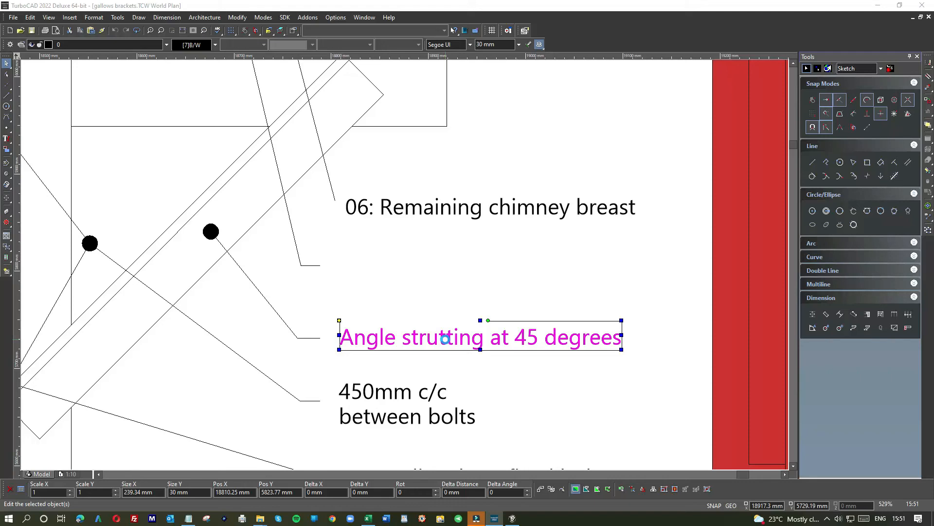
# - Number the Angle strutting at 45 degrees label 08 and confirm
pyautogui.doubleClick(479, 337)
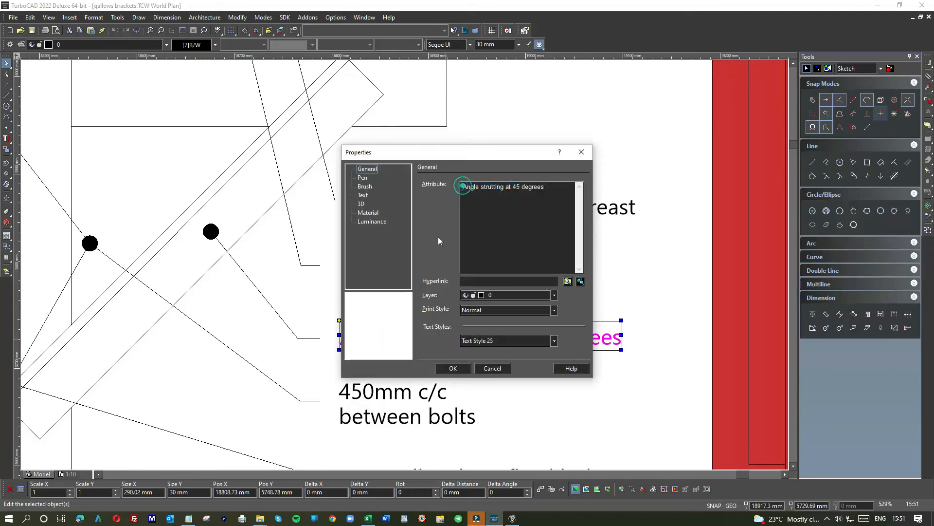
pyautogui.write('08:')
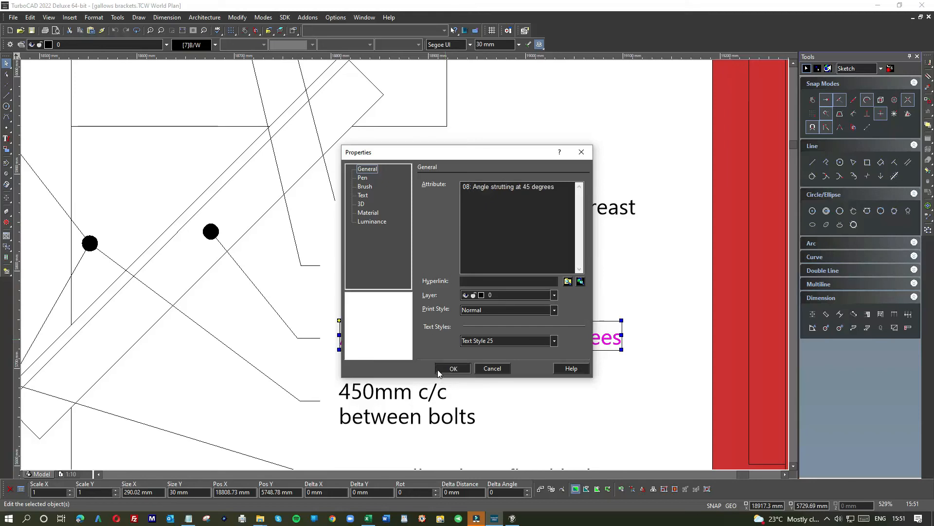
pyautogui.click(453, 368)
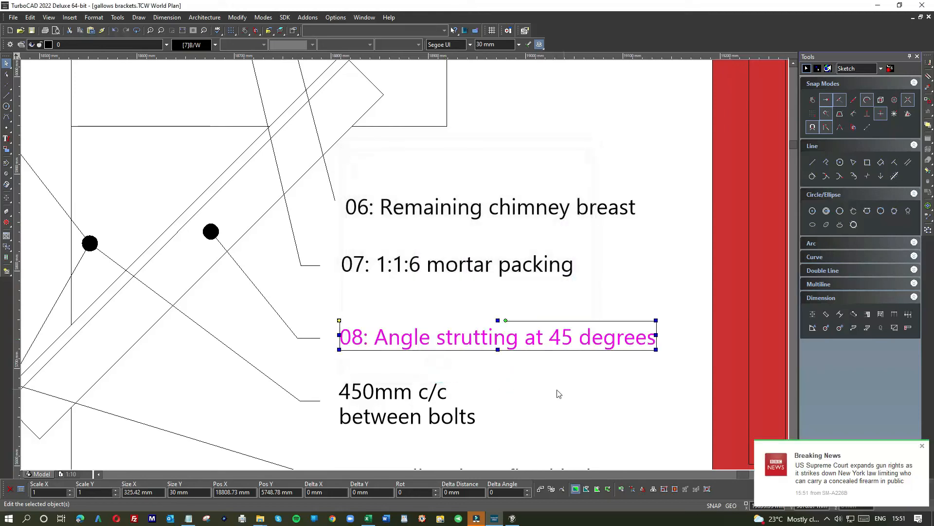
pyautogui.click(407, 403)
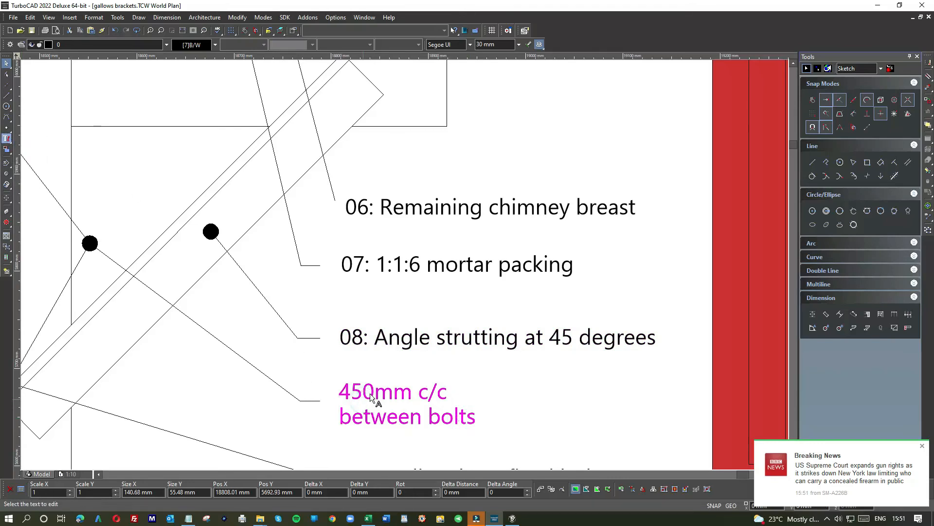
# - Prefix the '450mm c/c between bolts' label with 09: in the Text Editor
pyautogui.doubleClick(391, 392)
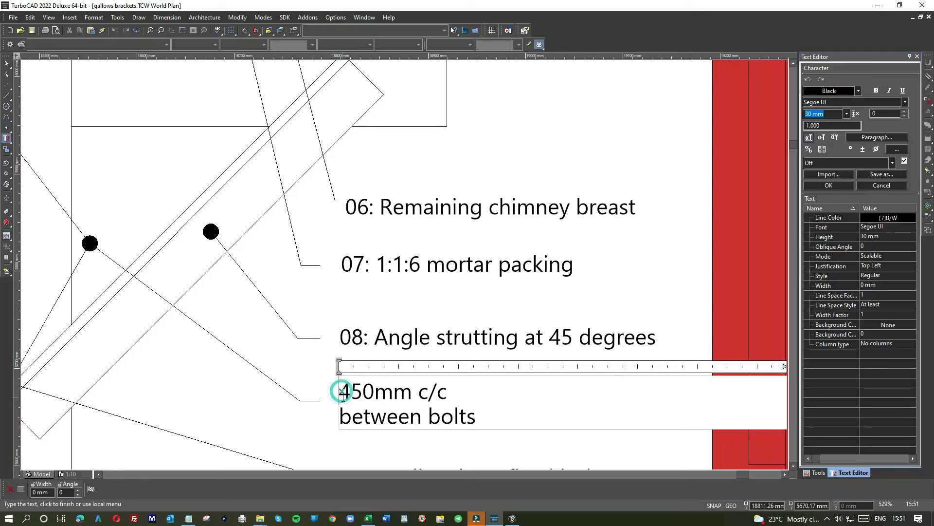
pyautogui.write('09:')
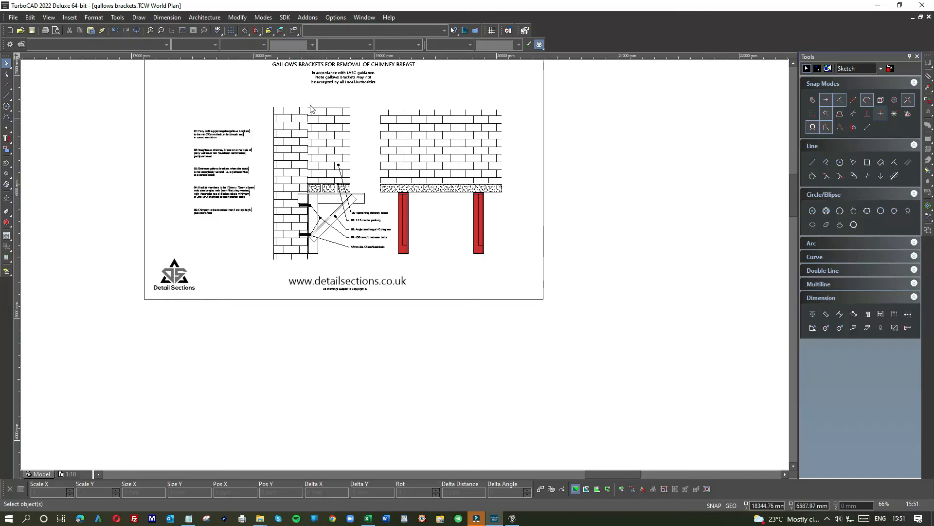
pyautogui.moveTo(498, 145)
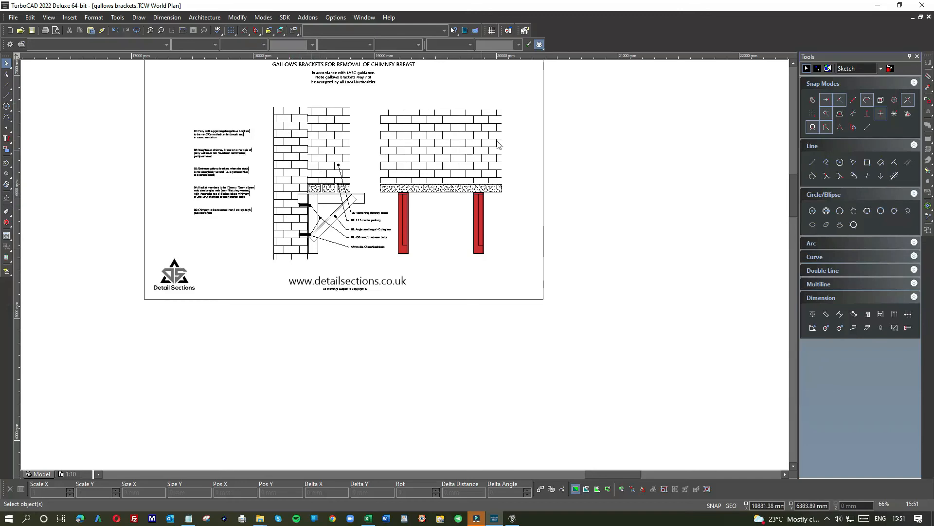
pyautogui.moveTo(456, 204)
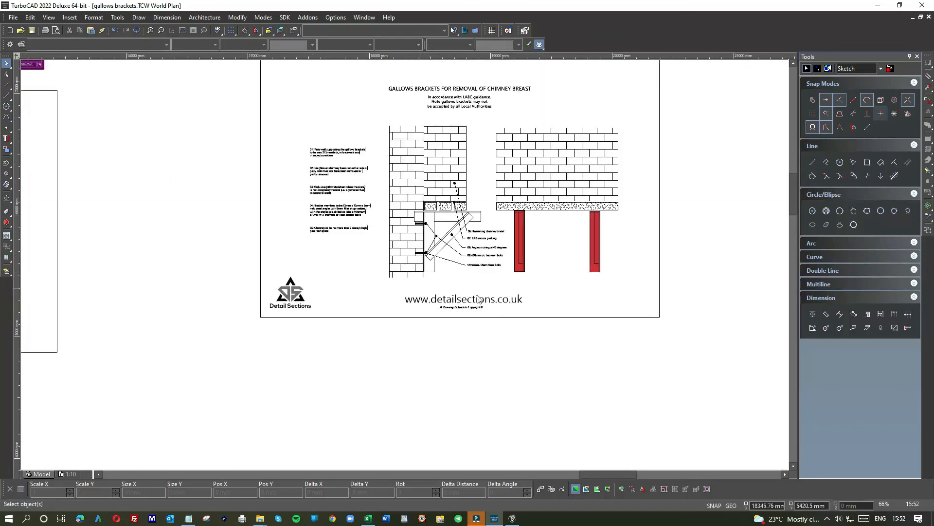
pyautogui.moveTo(511, 300)
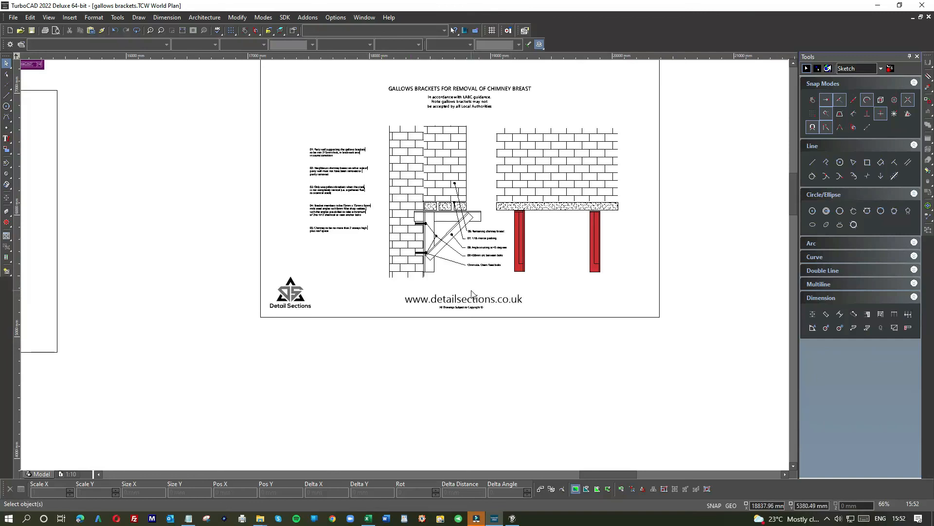
pyautogui.moveTo(436, 288)
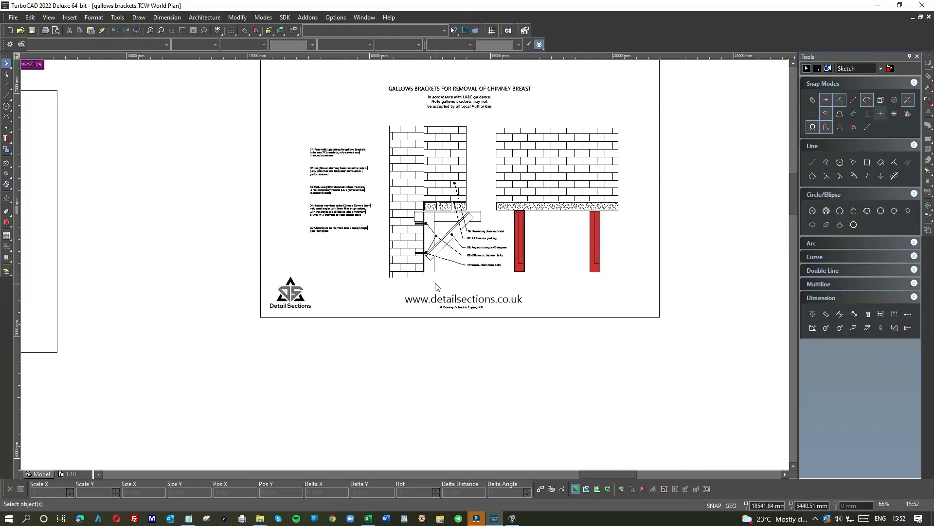
pyautogui.moveTo(446, 287)
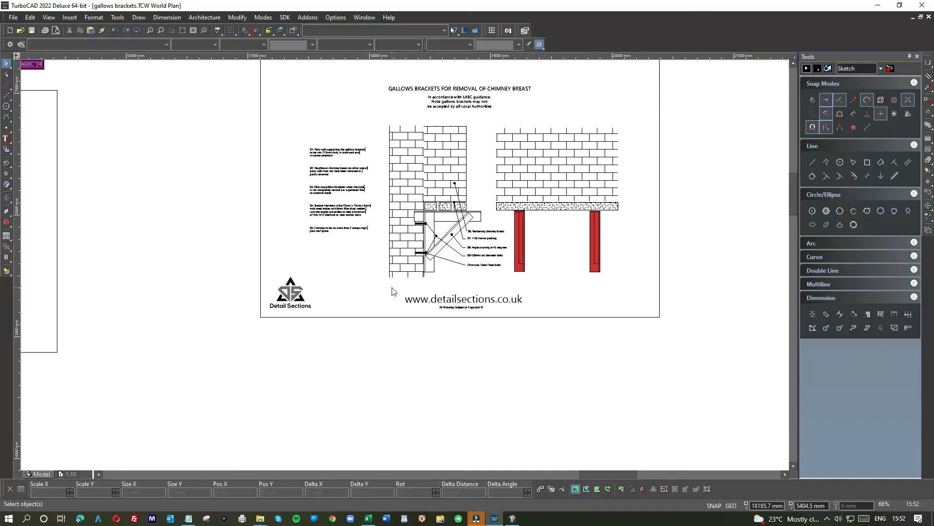
pyautogui.moveTo(382, 287)
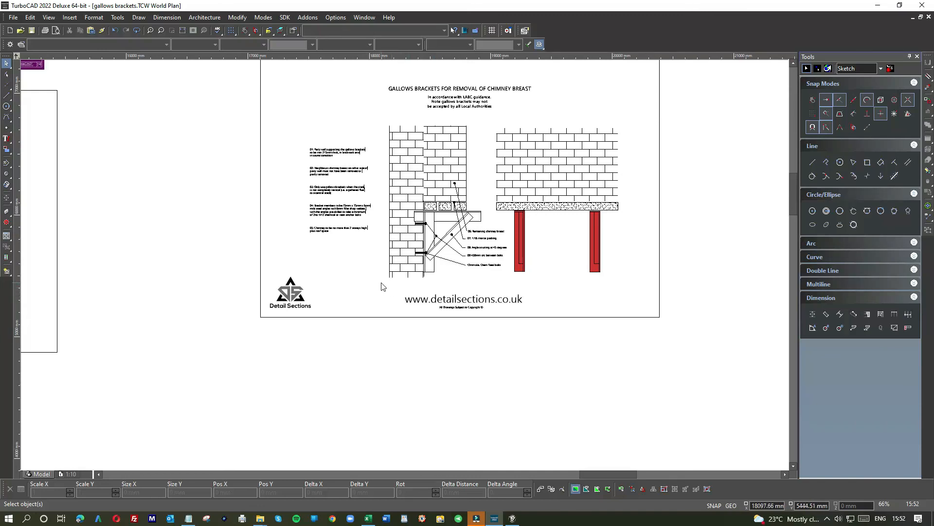
pyautogui.moveTo(384, 294)
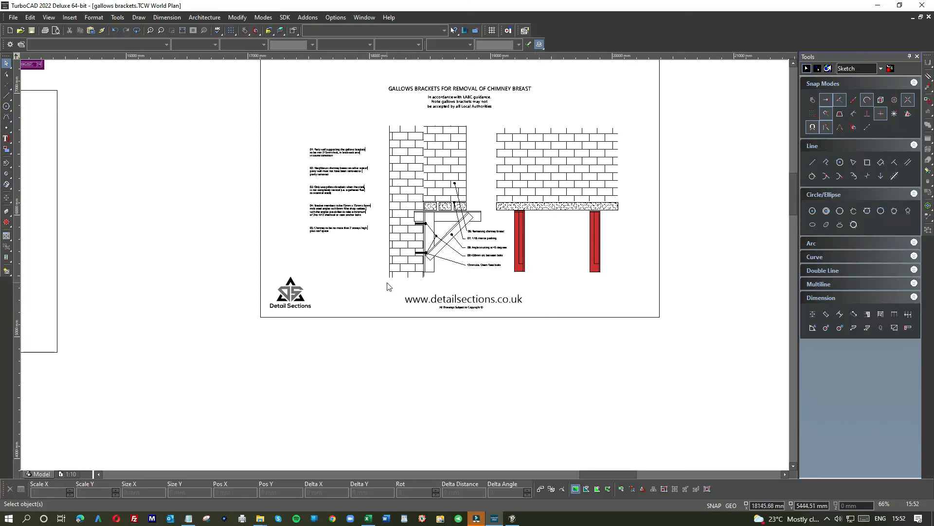
pyautogui.moveTo(373, 285)
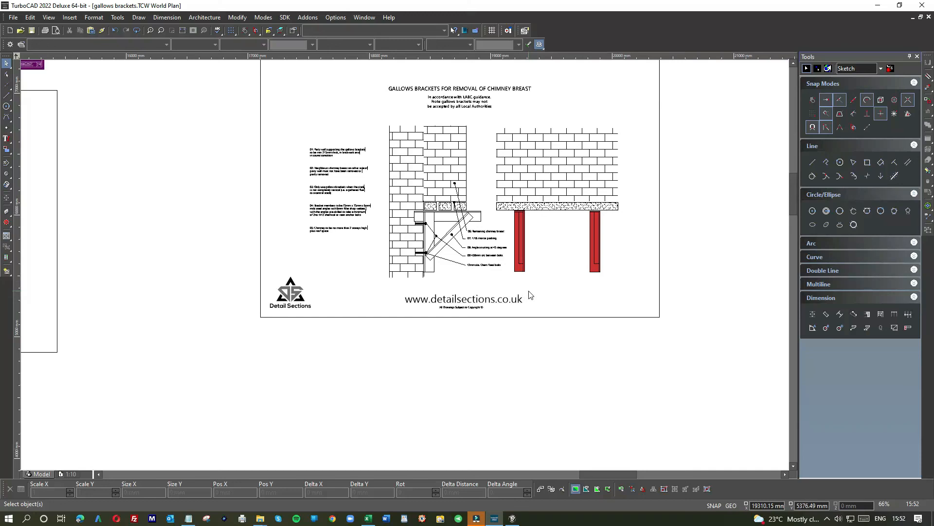
pyautogui.moveTo(383, 293)
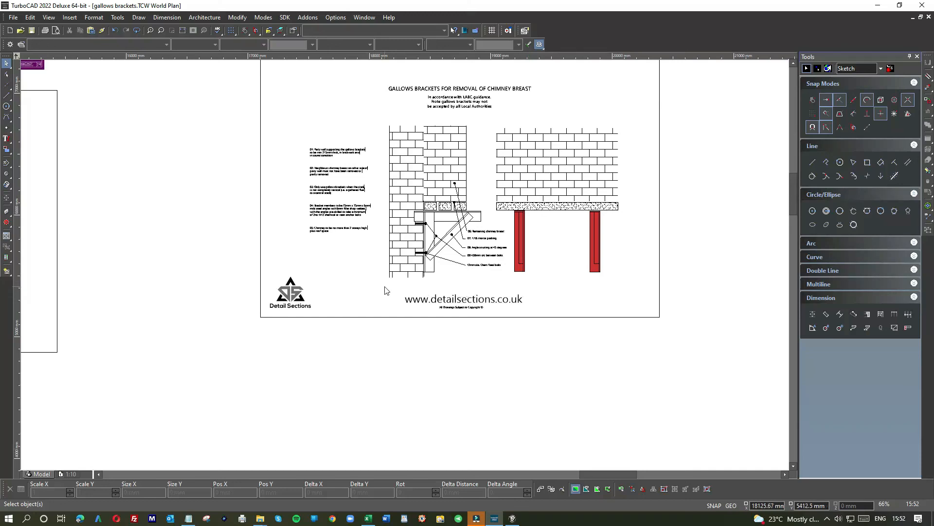
pyautogui.moveTo(363, 245)
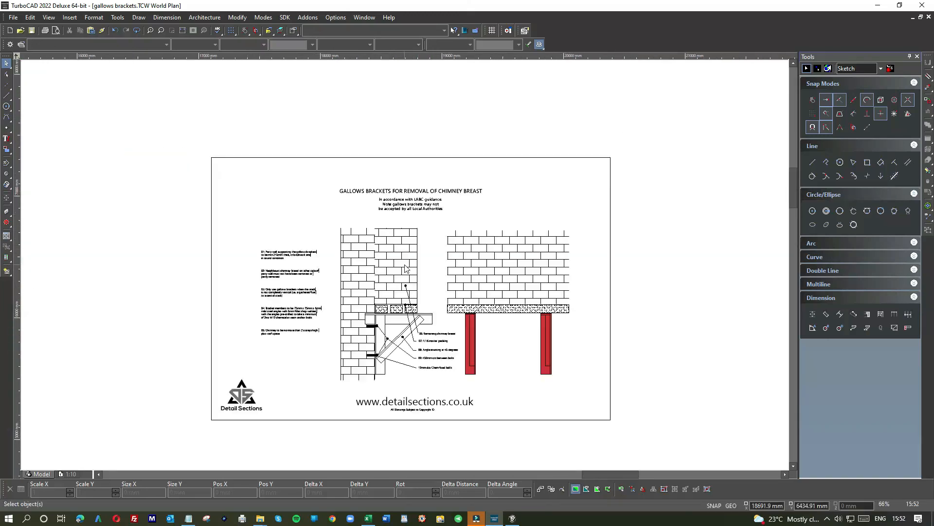
pyautogui.moveTo(352, 233)
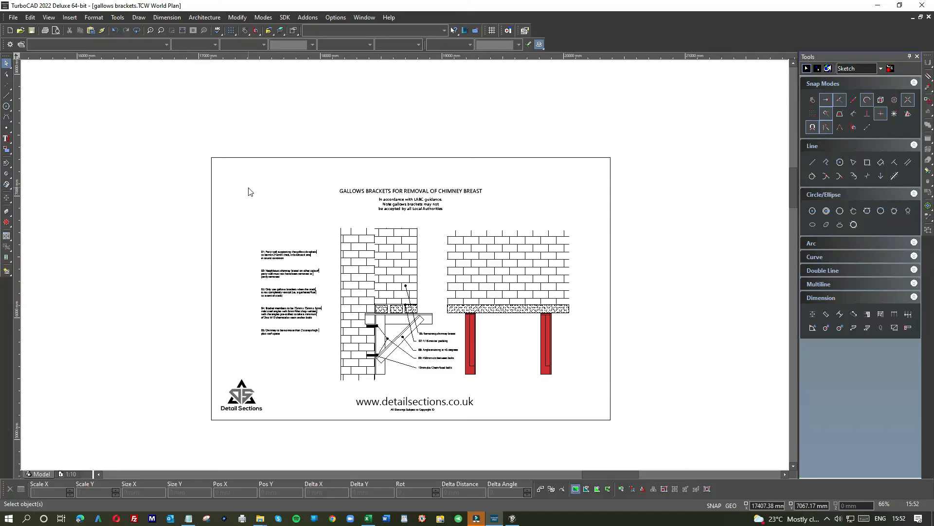
pyautogui.moveTo(252, 192)
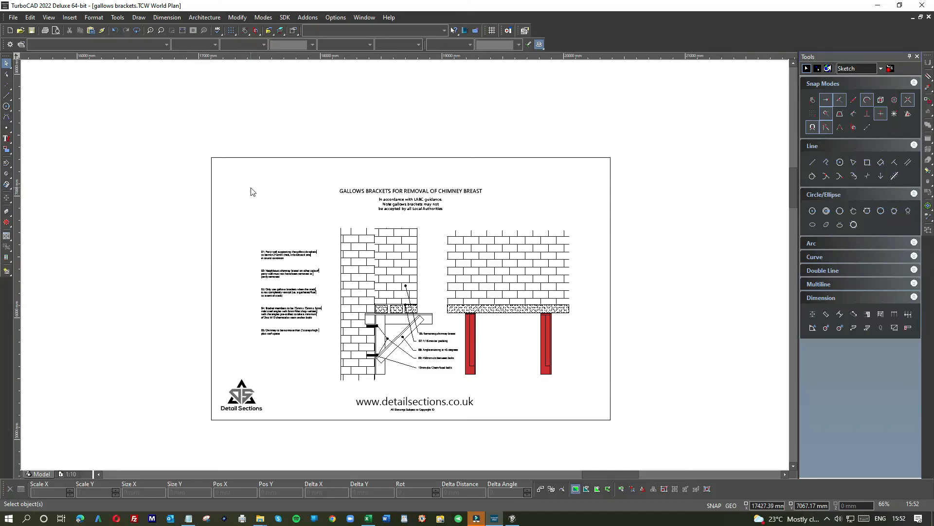